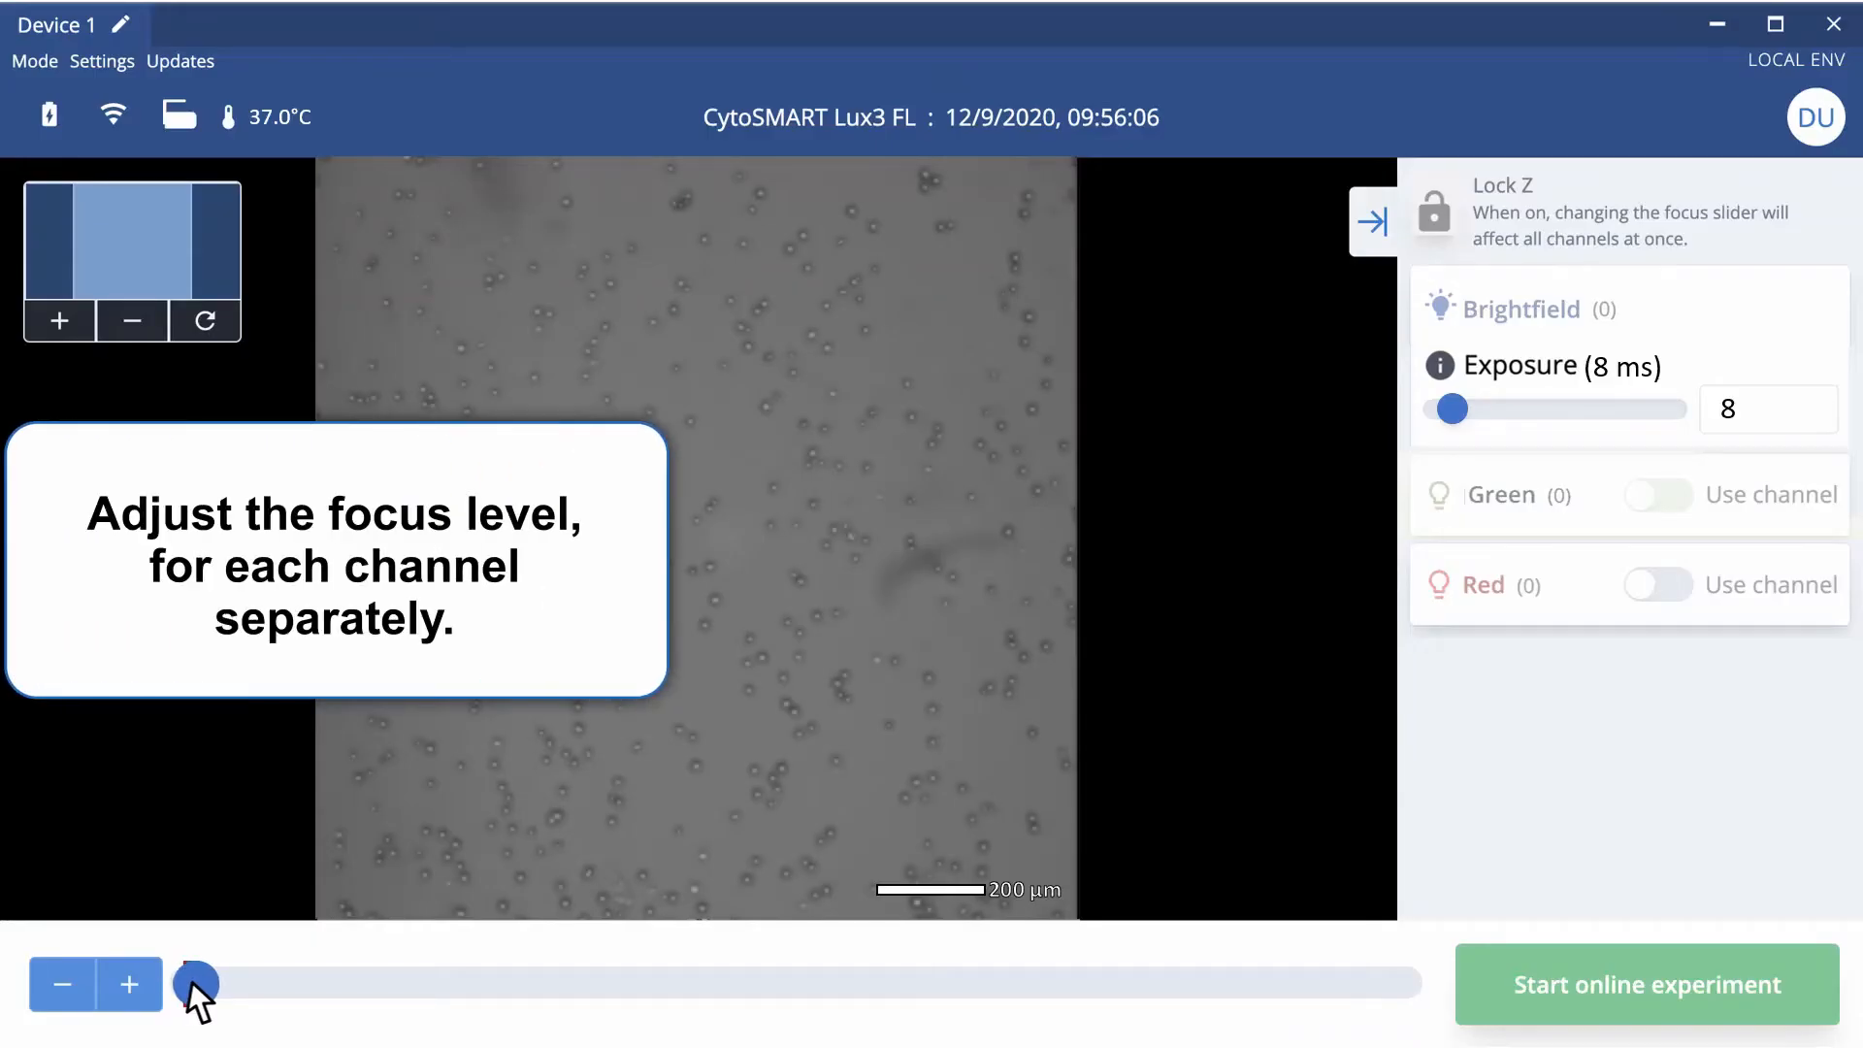
Sharpen the cell image focus, then lock Z and switch on the Green channel.
left_click_drag(196, 983, 440, 982)
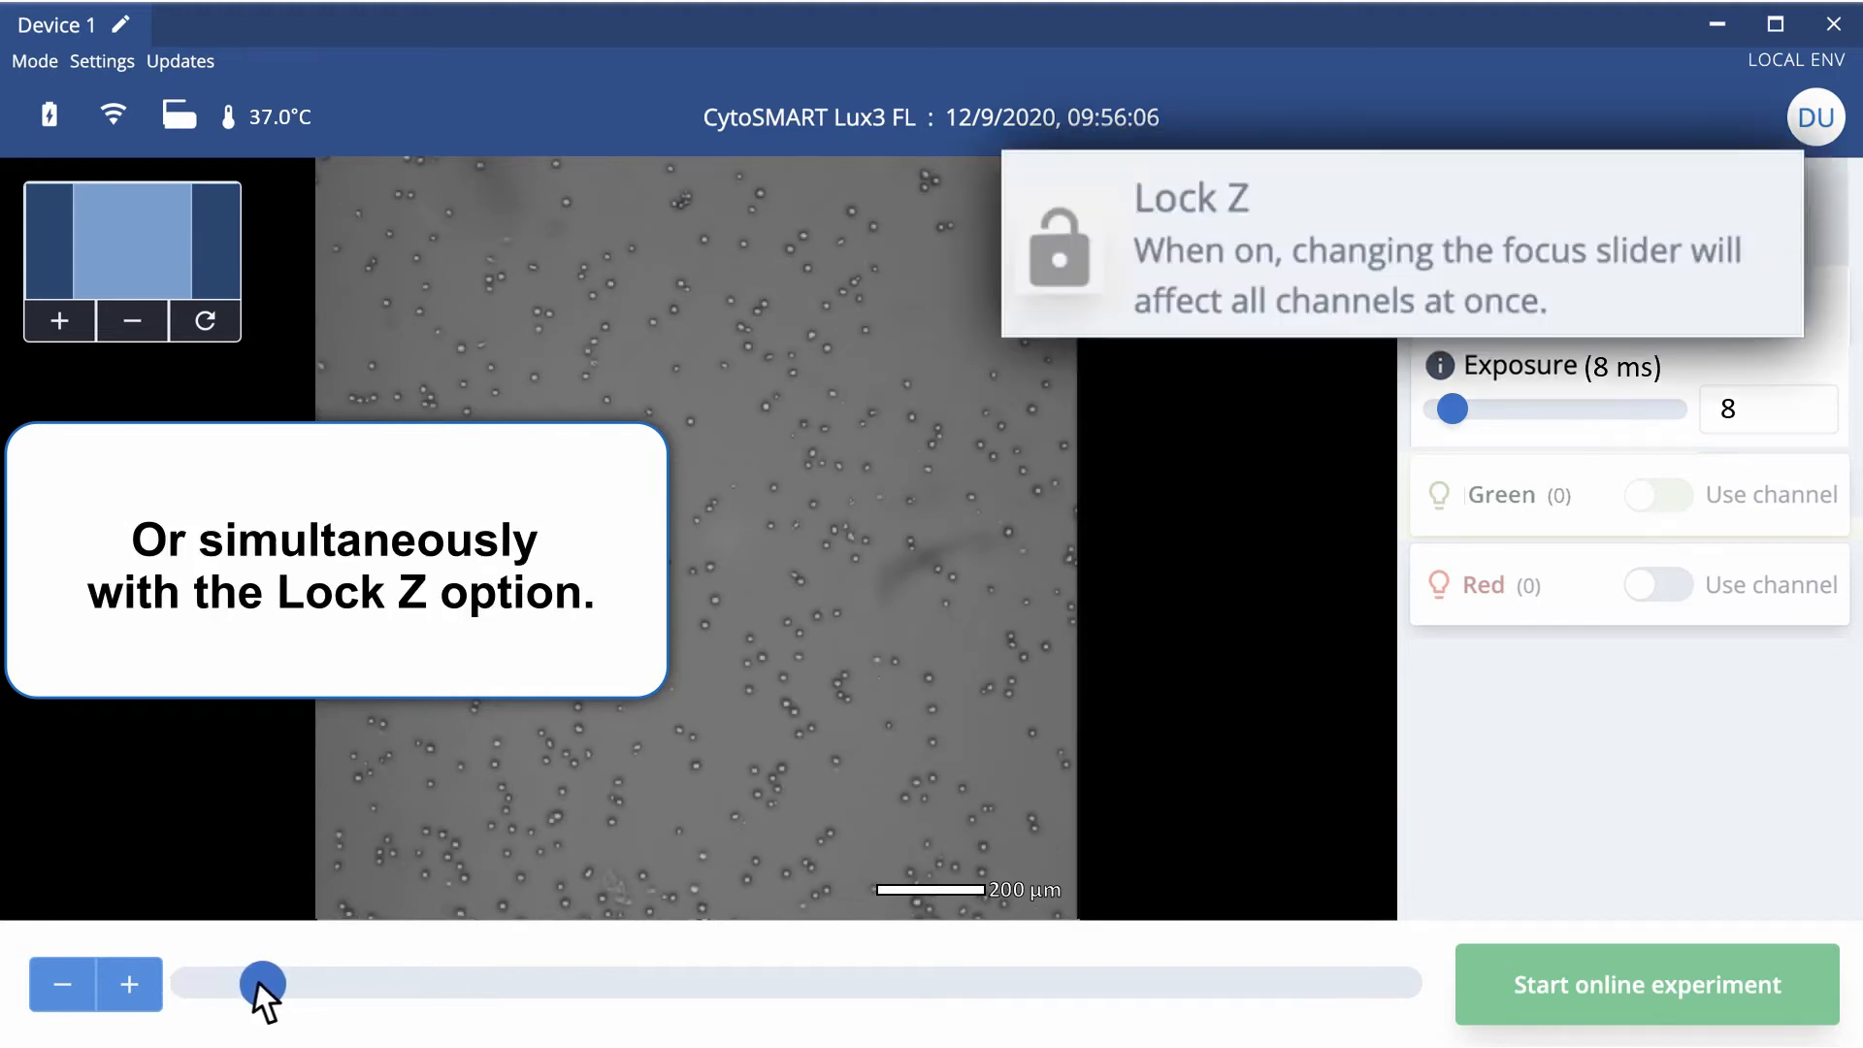
left_click_drag(261, 984, 192, 984)
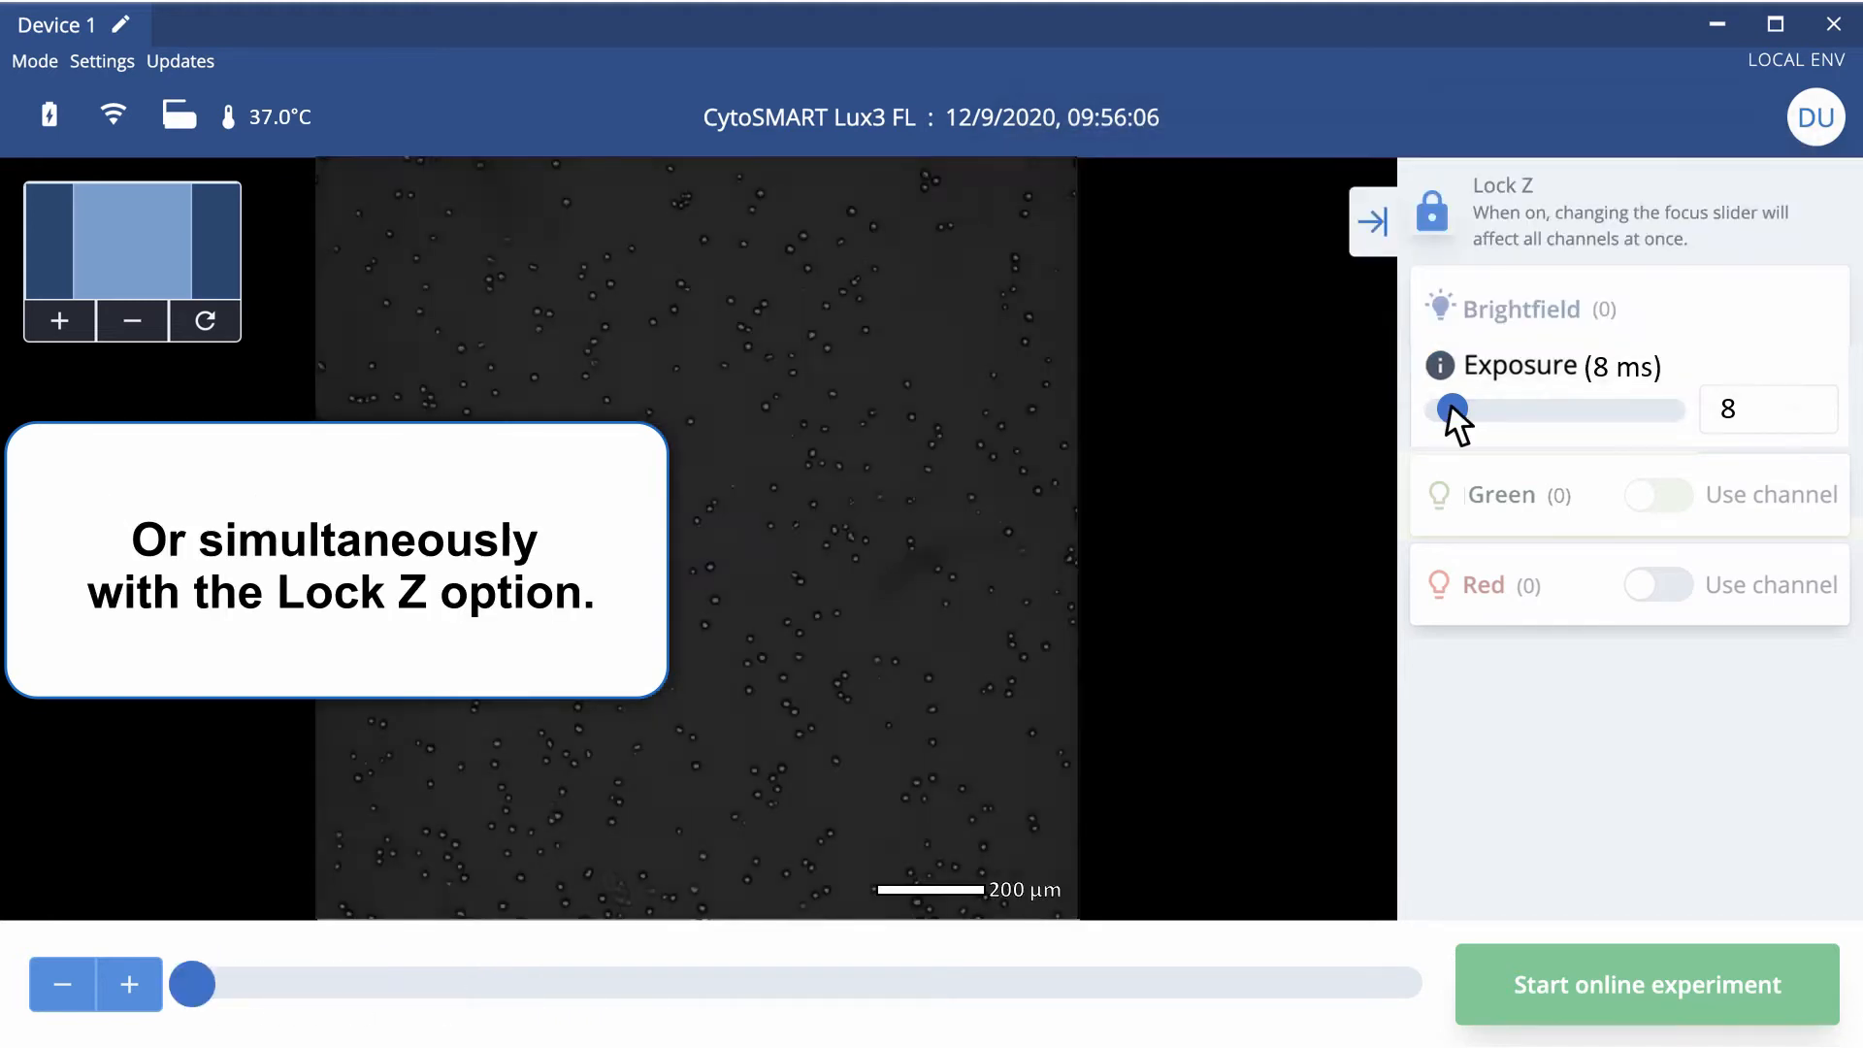
left_click_drag(1450, 410, 1515, 410)
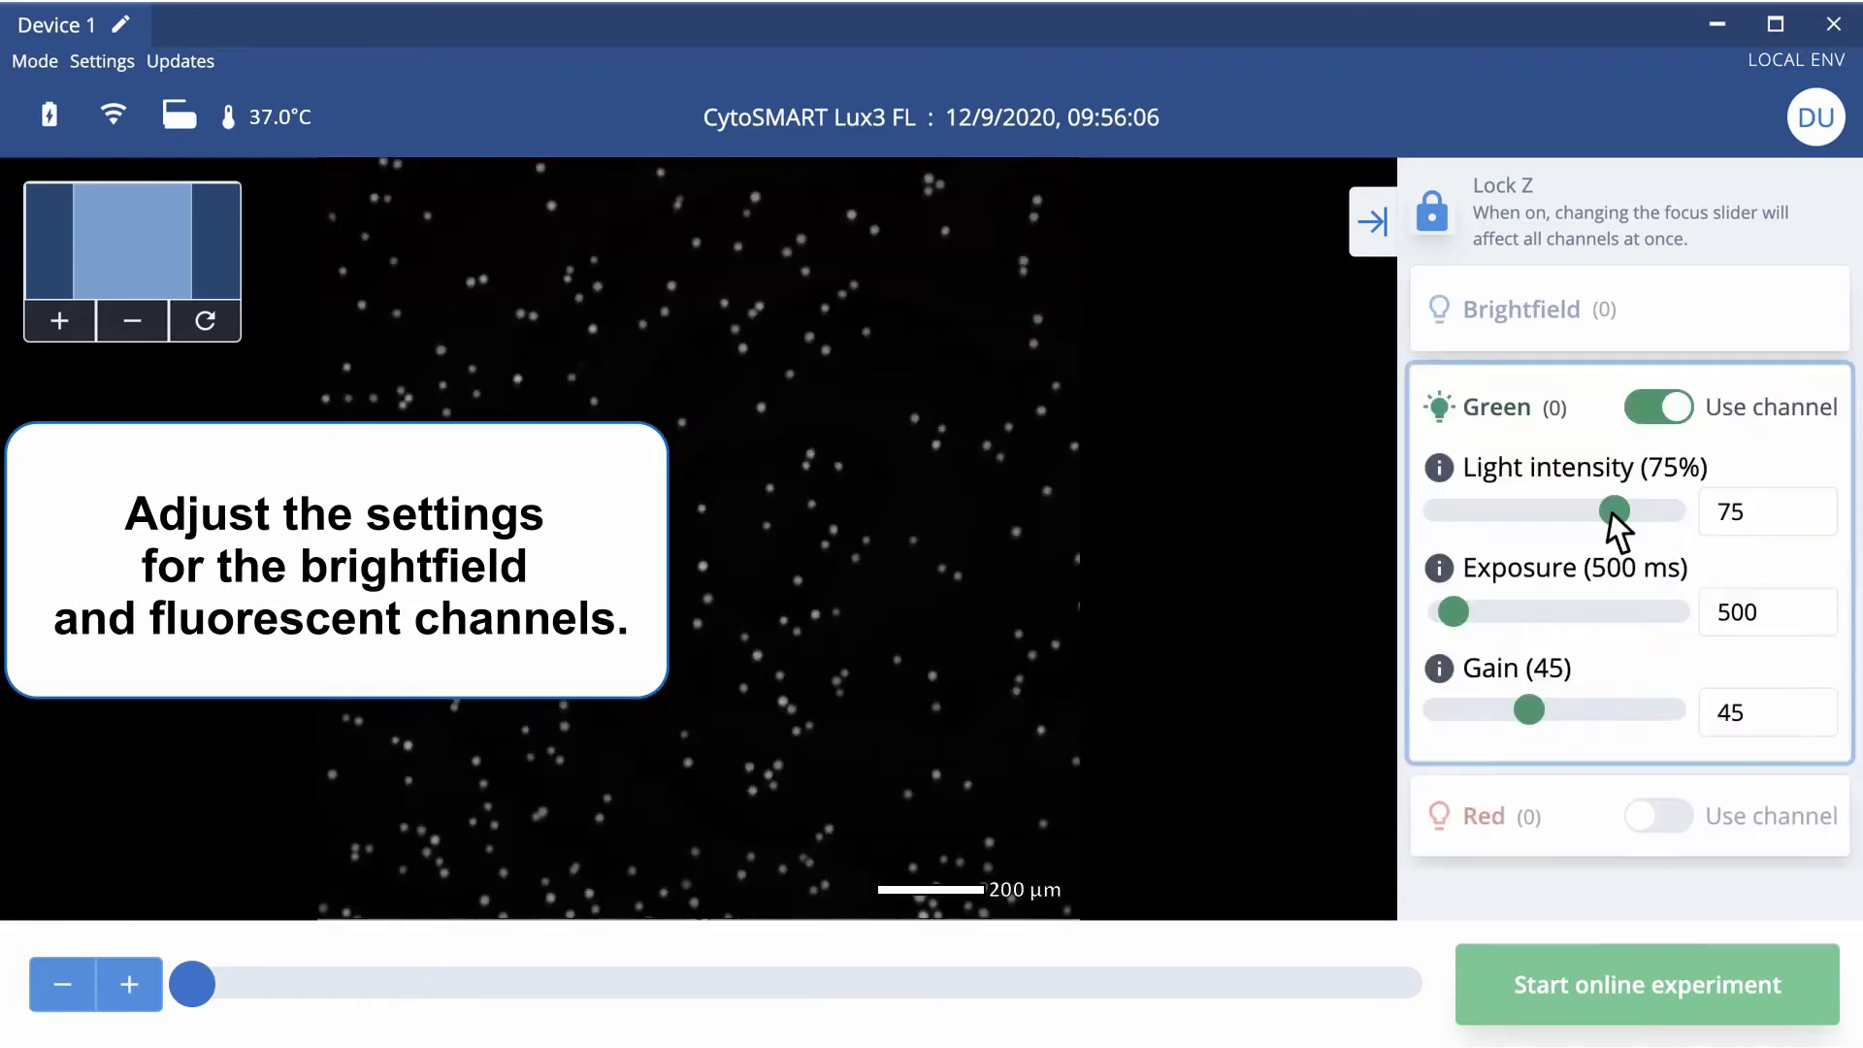
left_click_drag(1621, 510, 1562, 510)
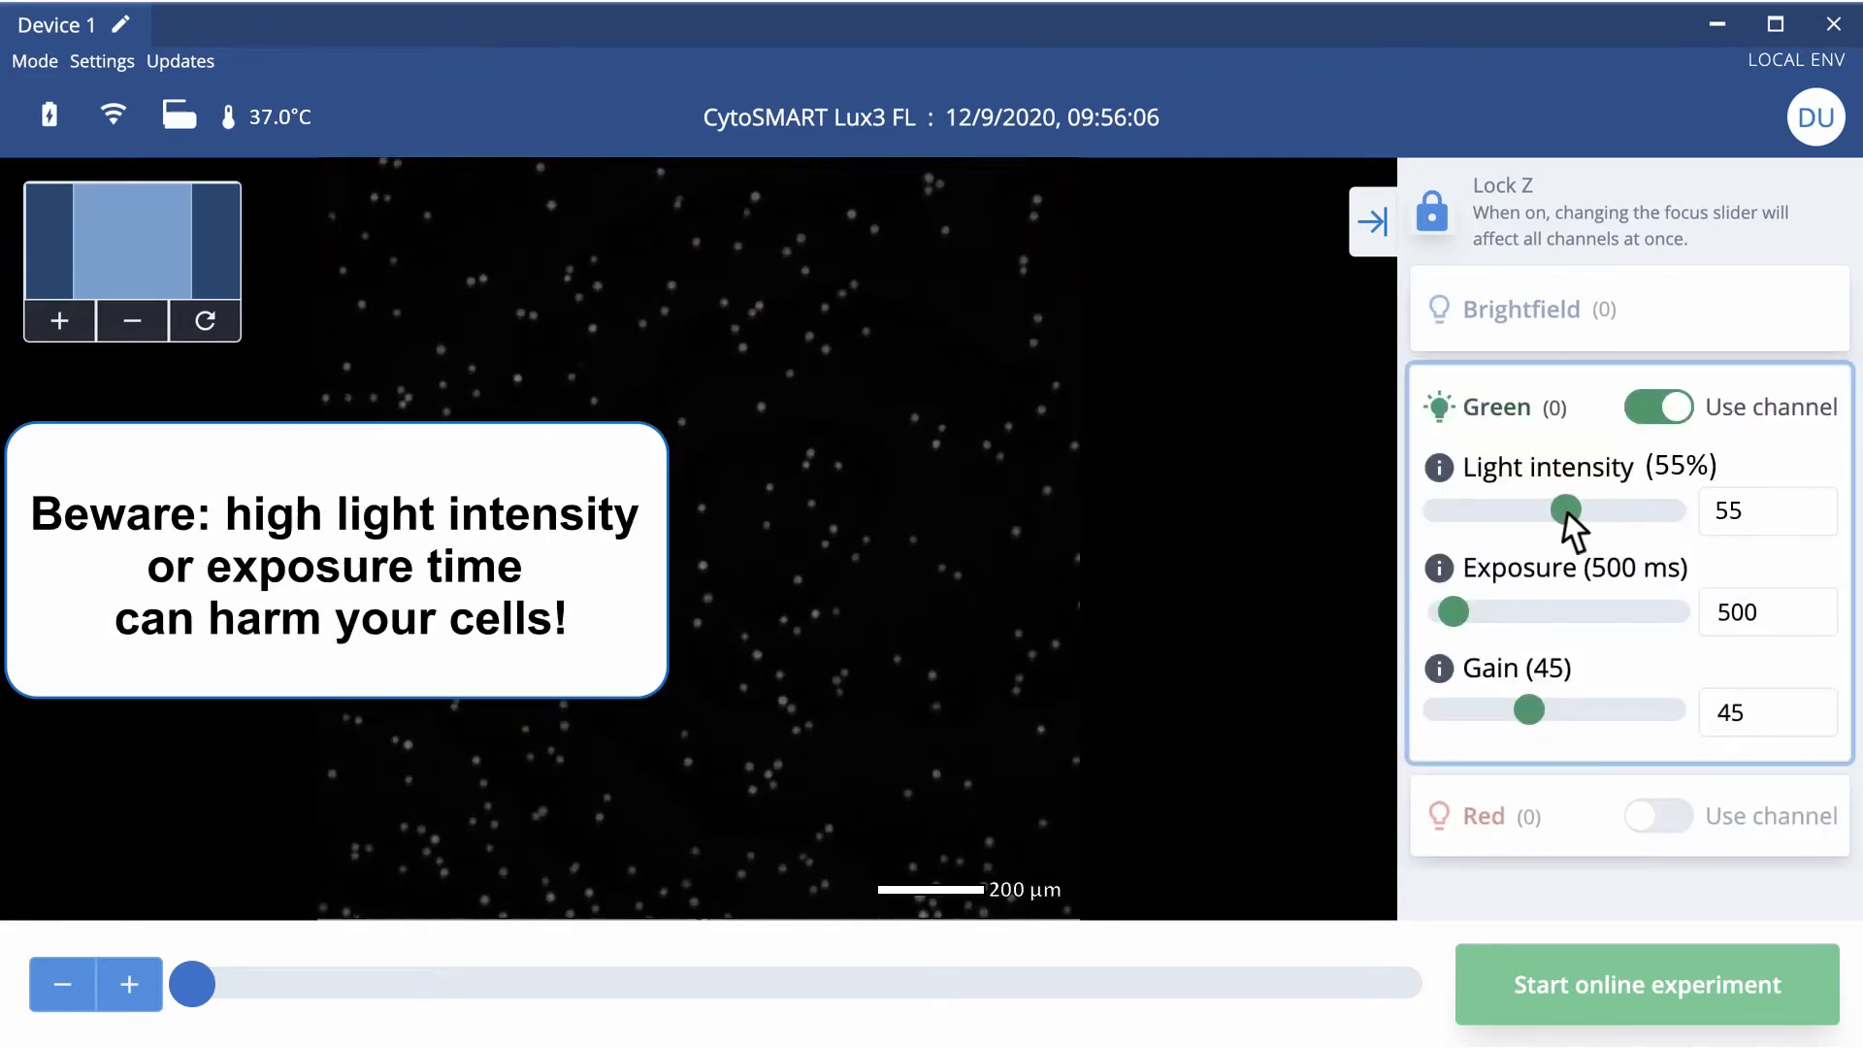
mouse_move(1454, 611)
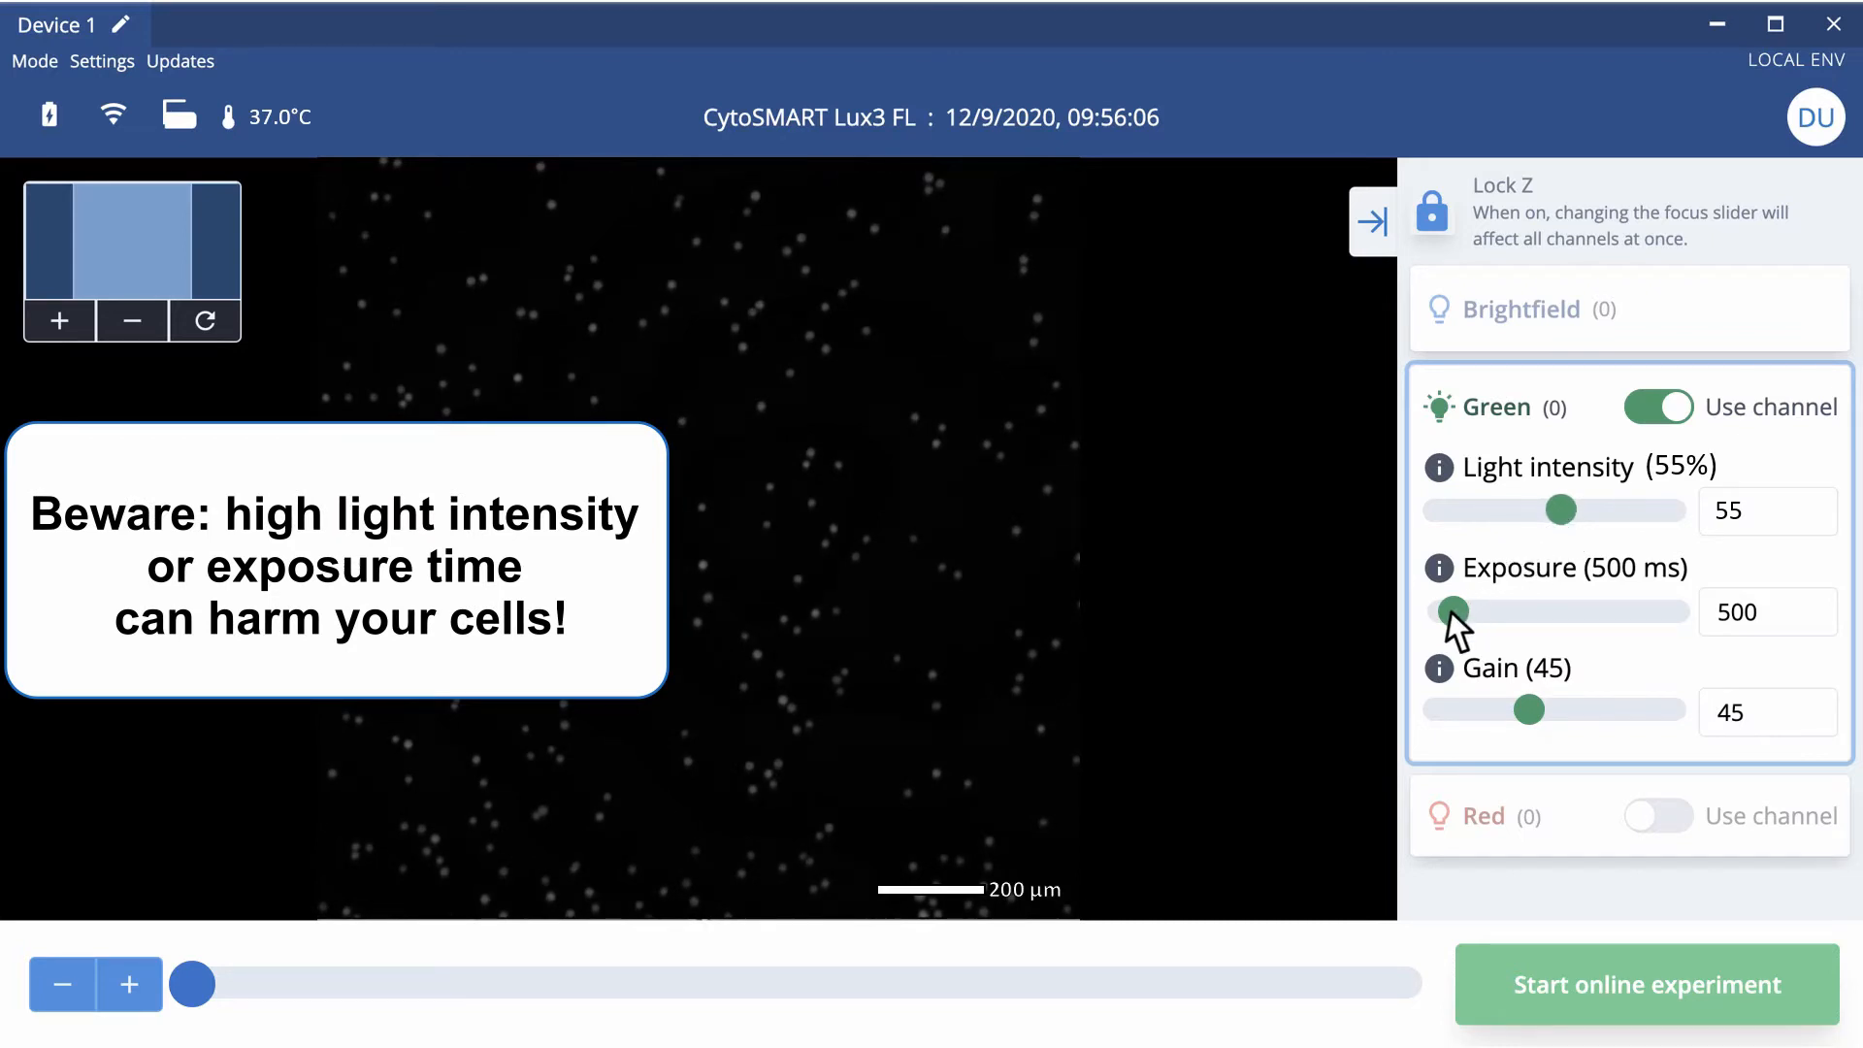
left_click_drag(1452, 610, 1529, 610)
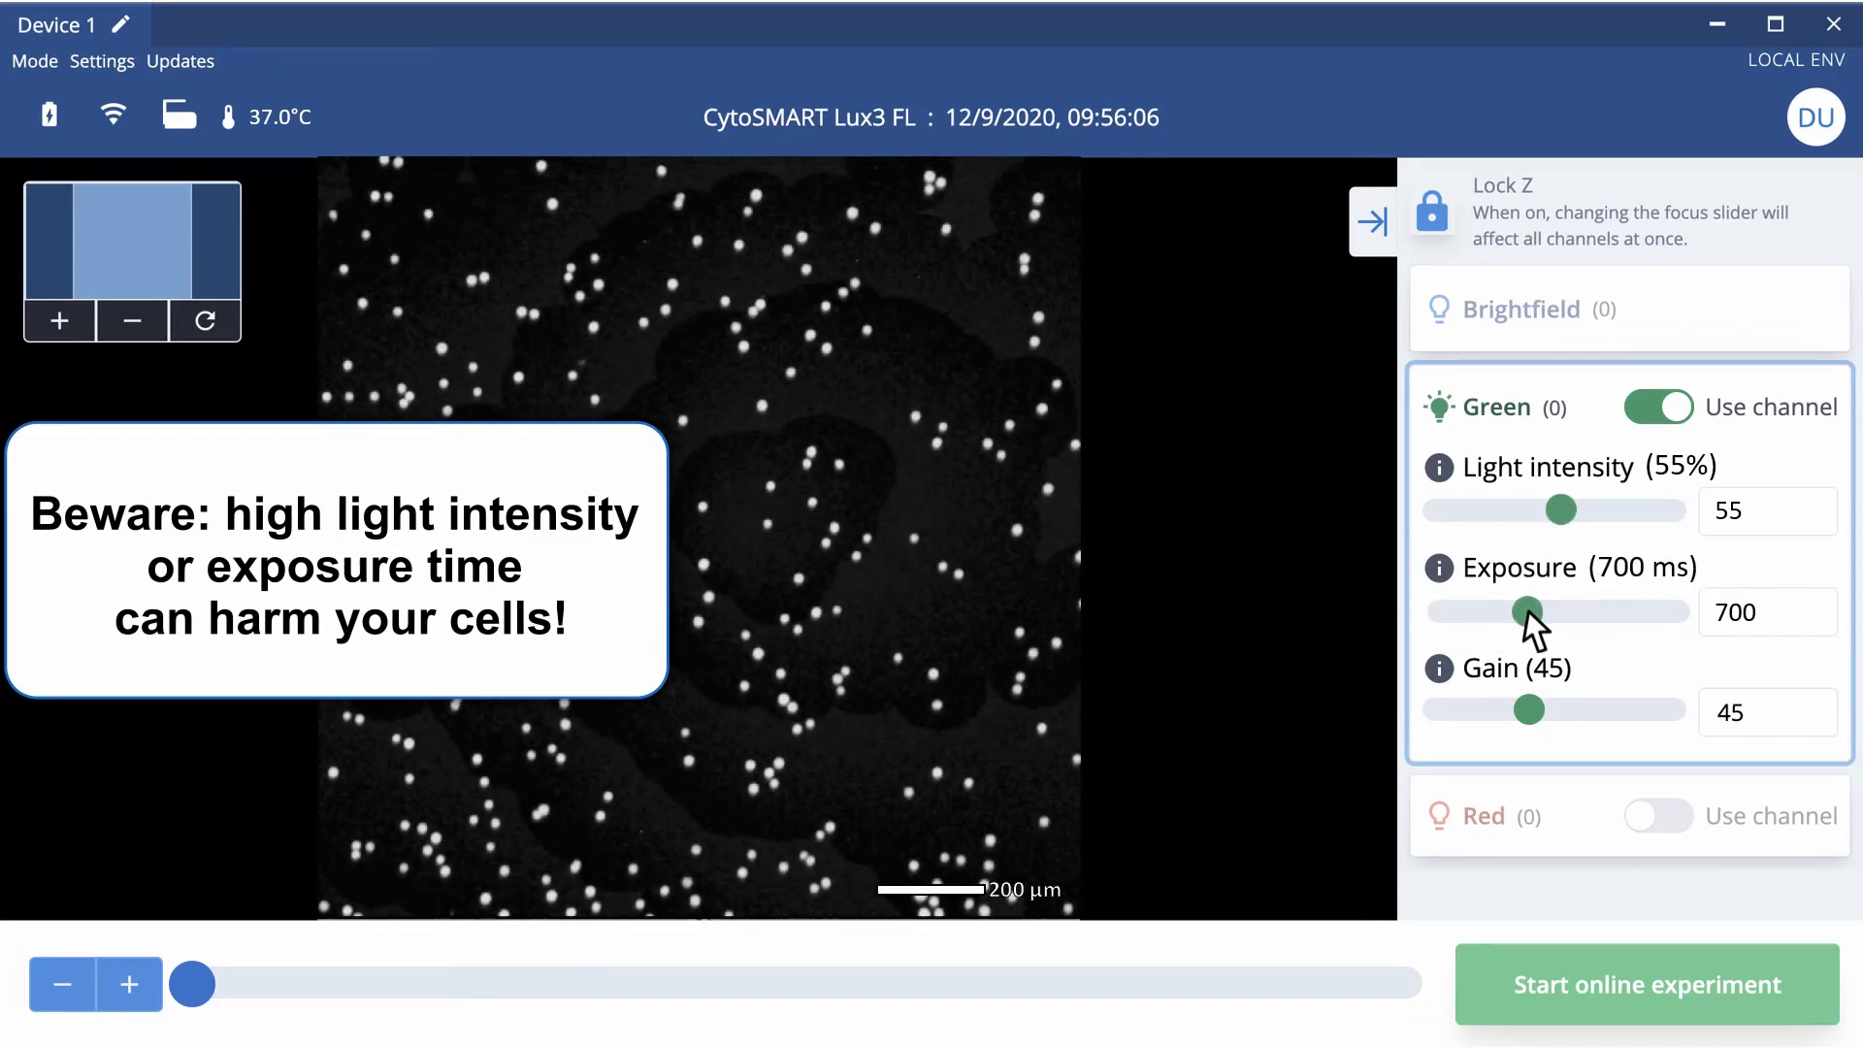
left_click_drag(1526, 709, 1508, 709)
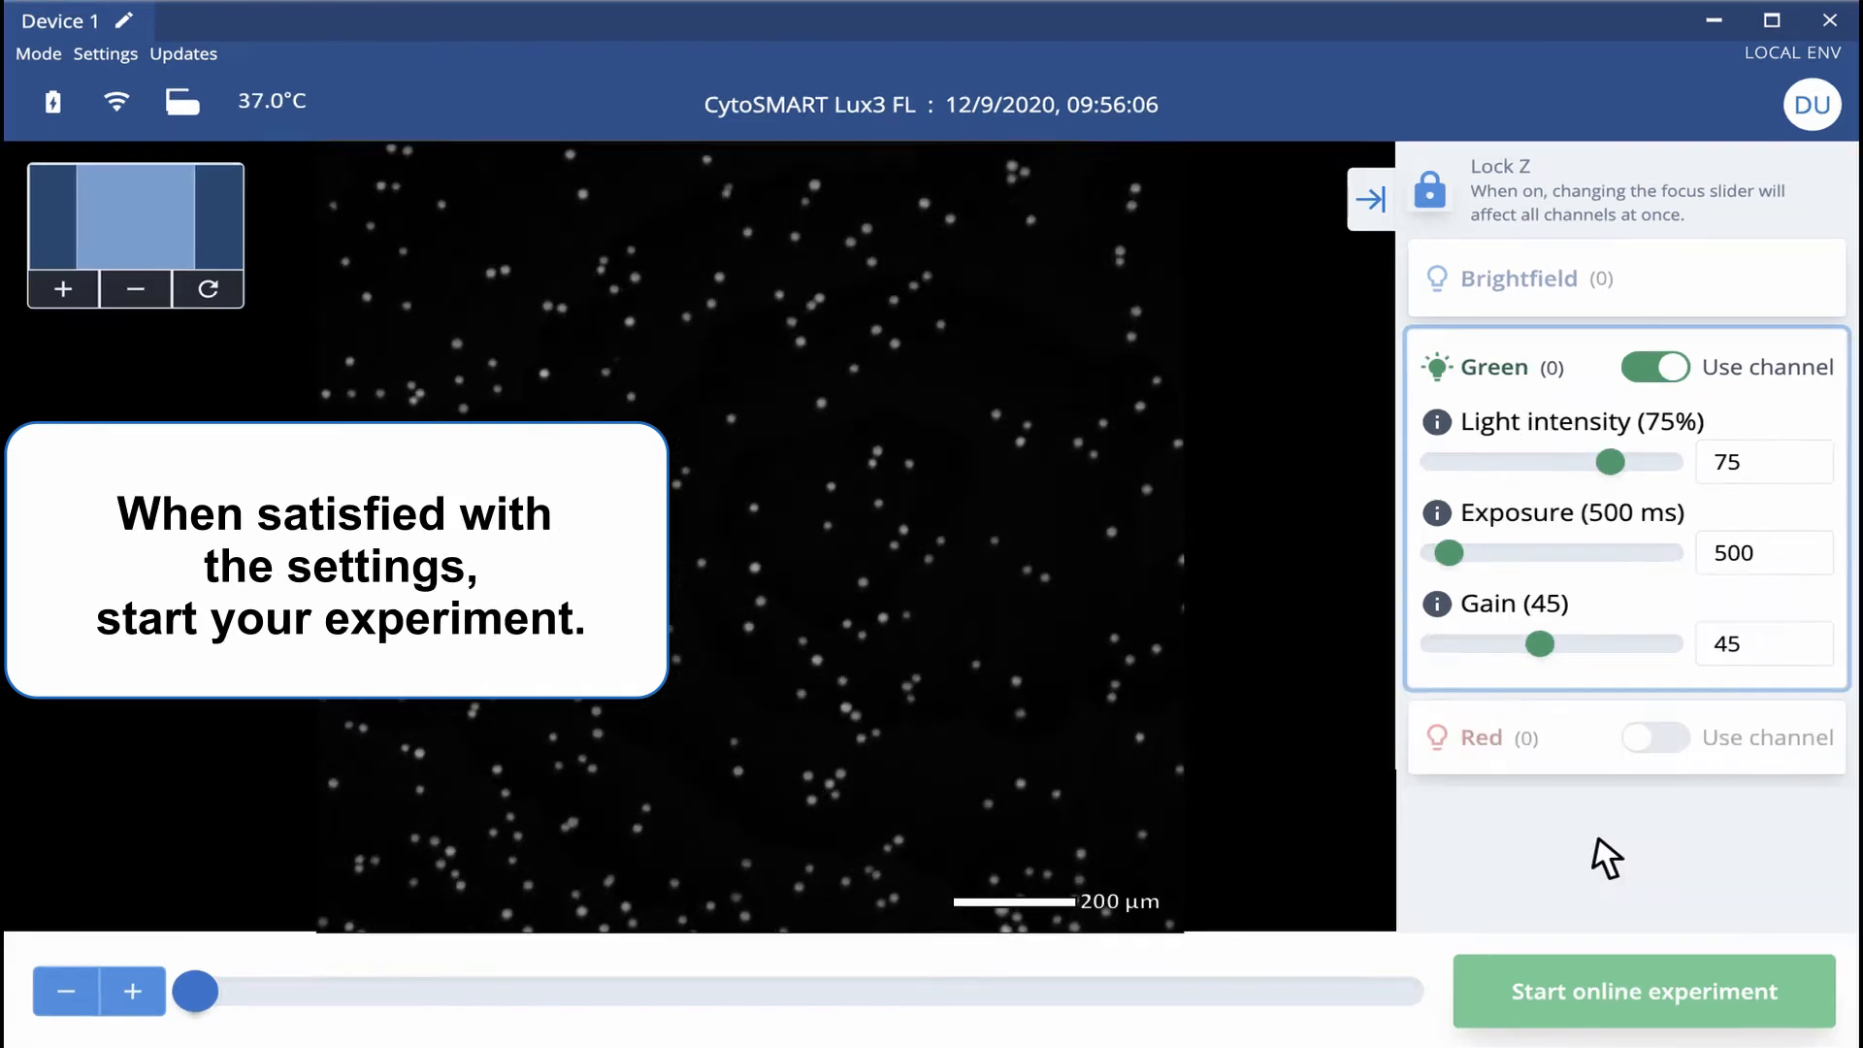
left_click(1644, 991)
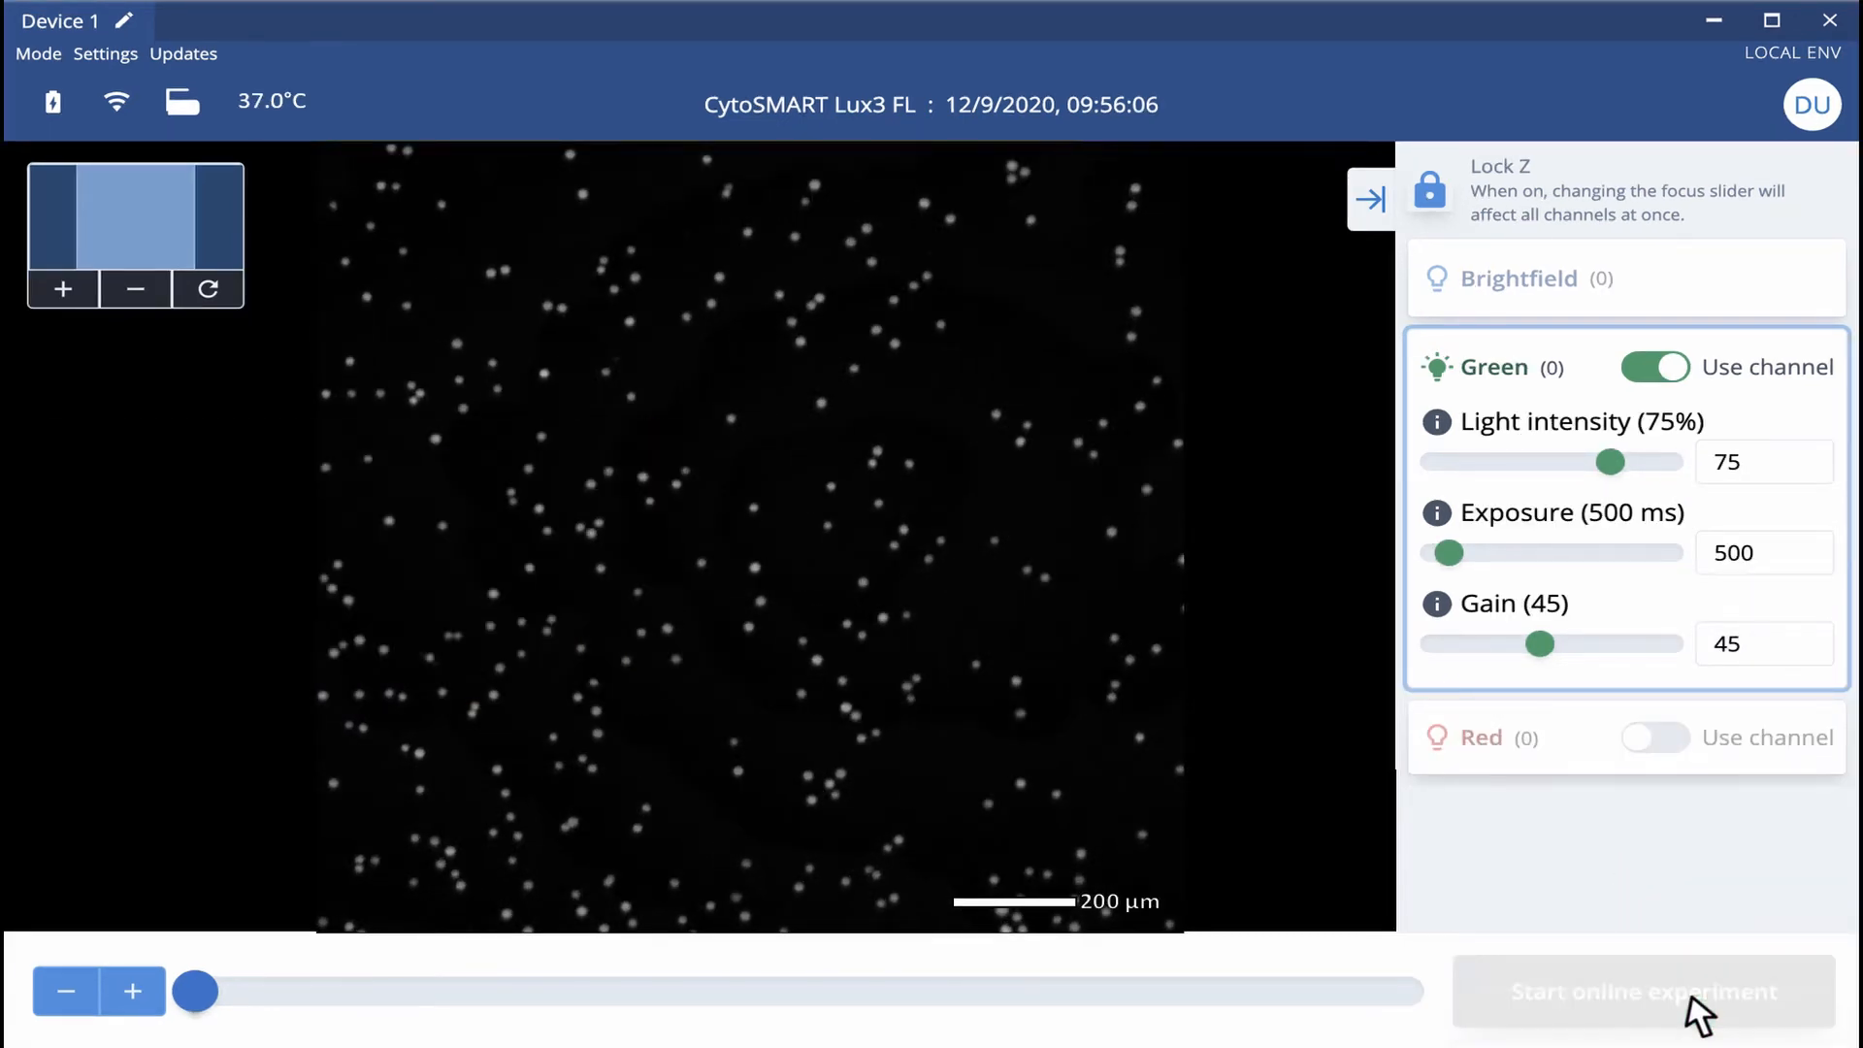
Launch 'Test Experiment' as an open-ended Confluence time-lapse with a 15-minute interval.
left_click(1645, 991)
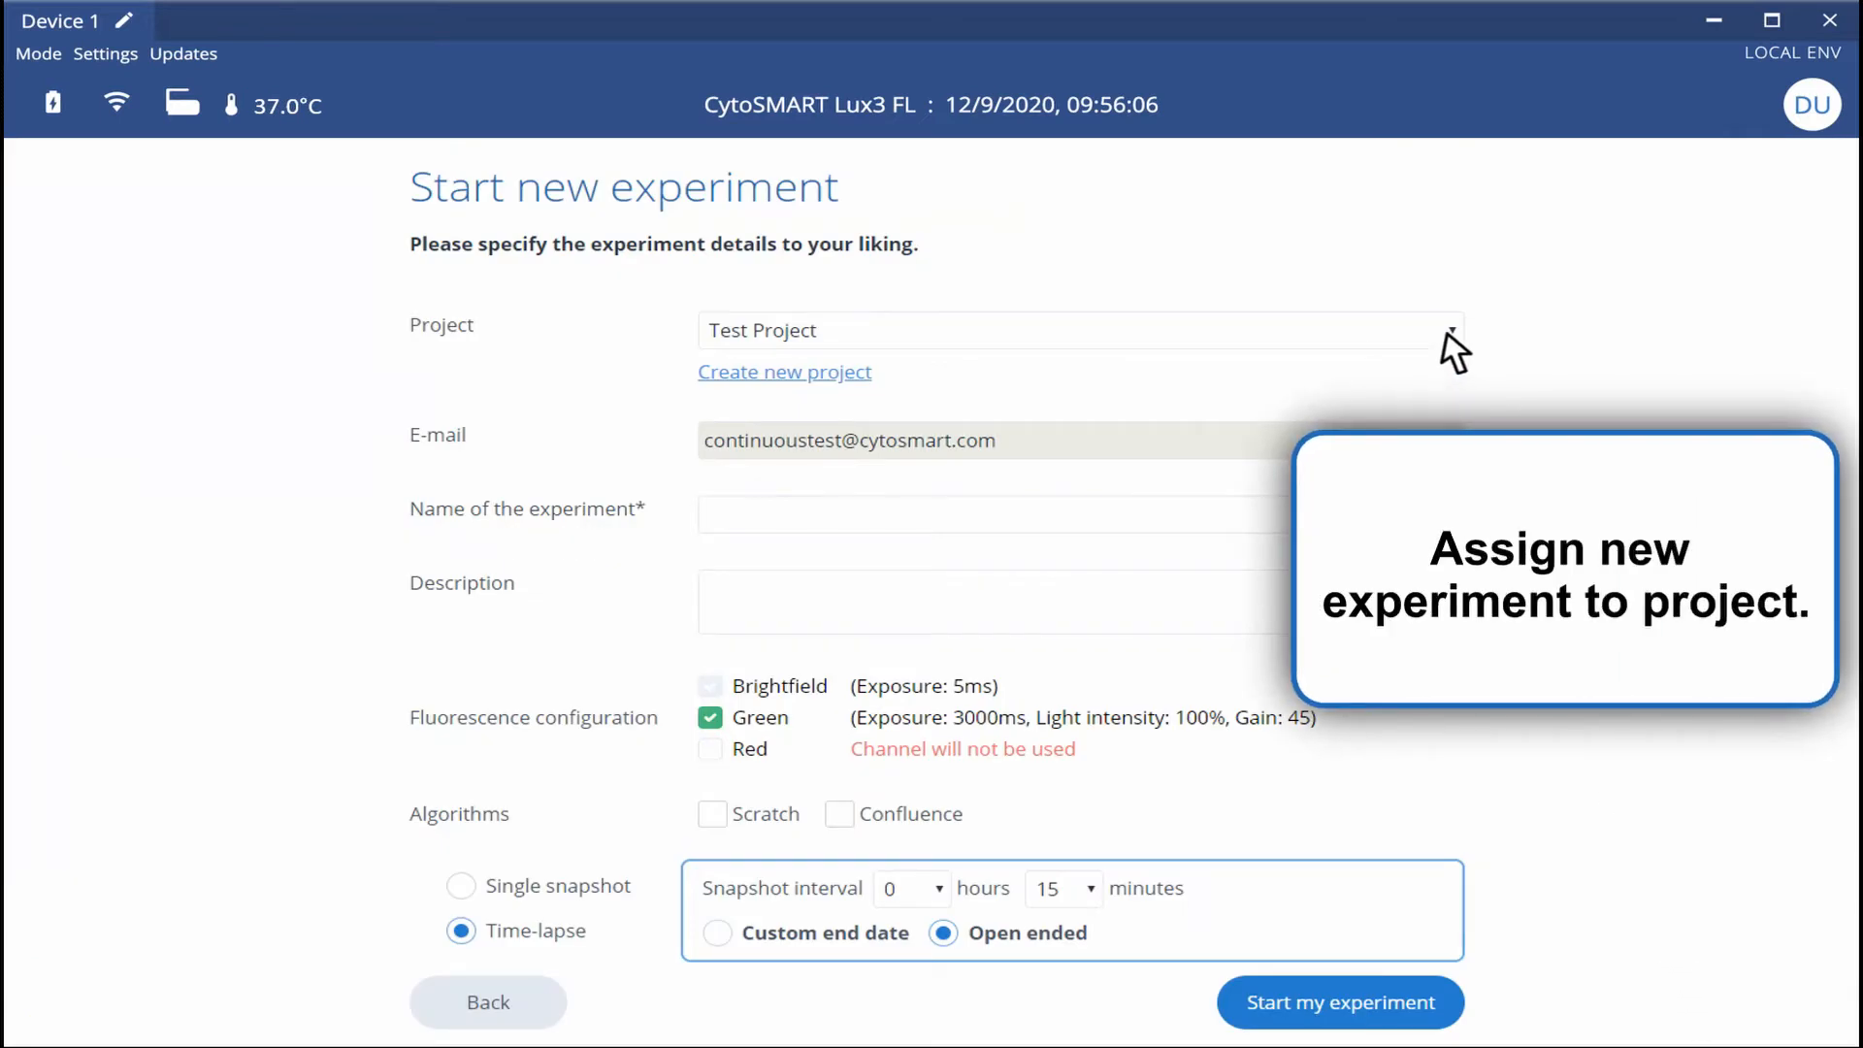
type("Test Experiment")
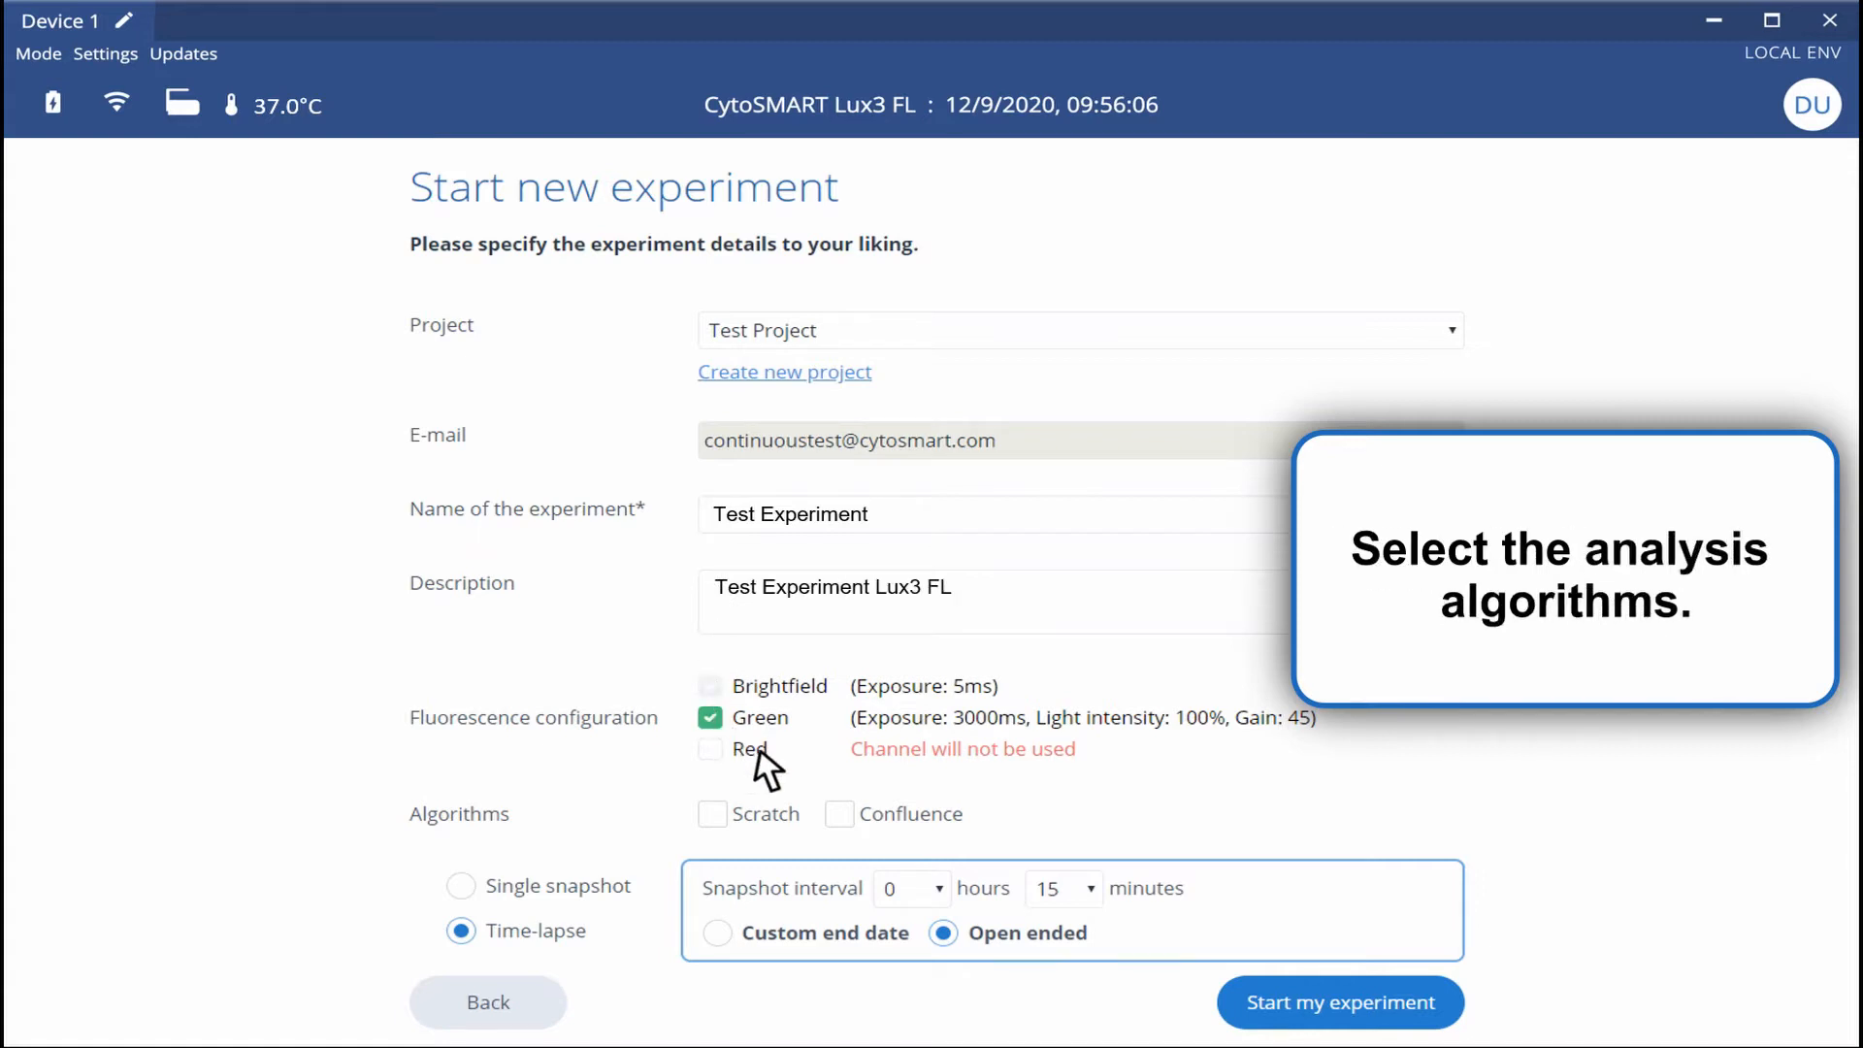
left_click(838, 814)
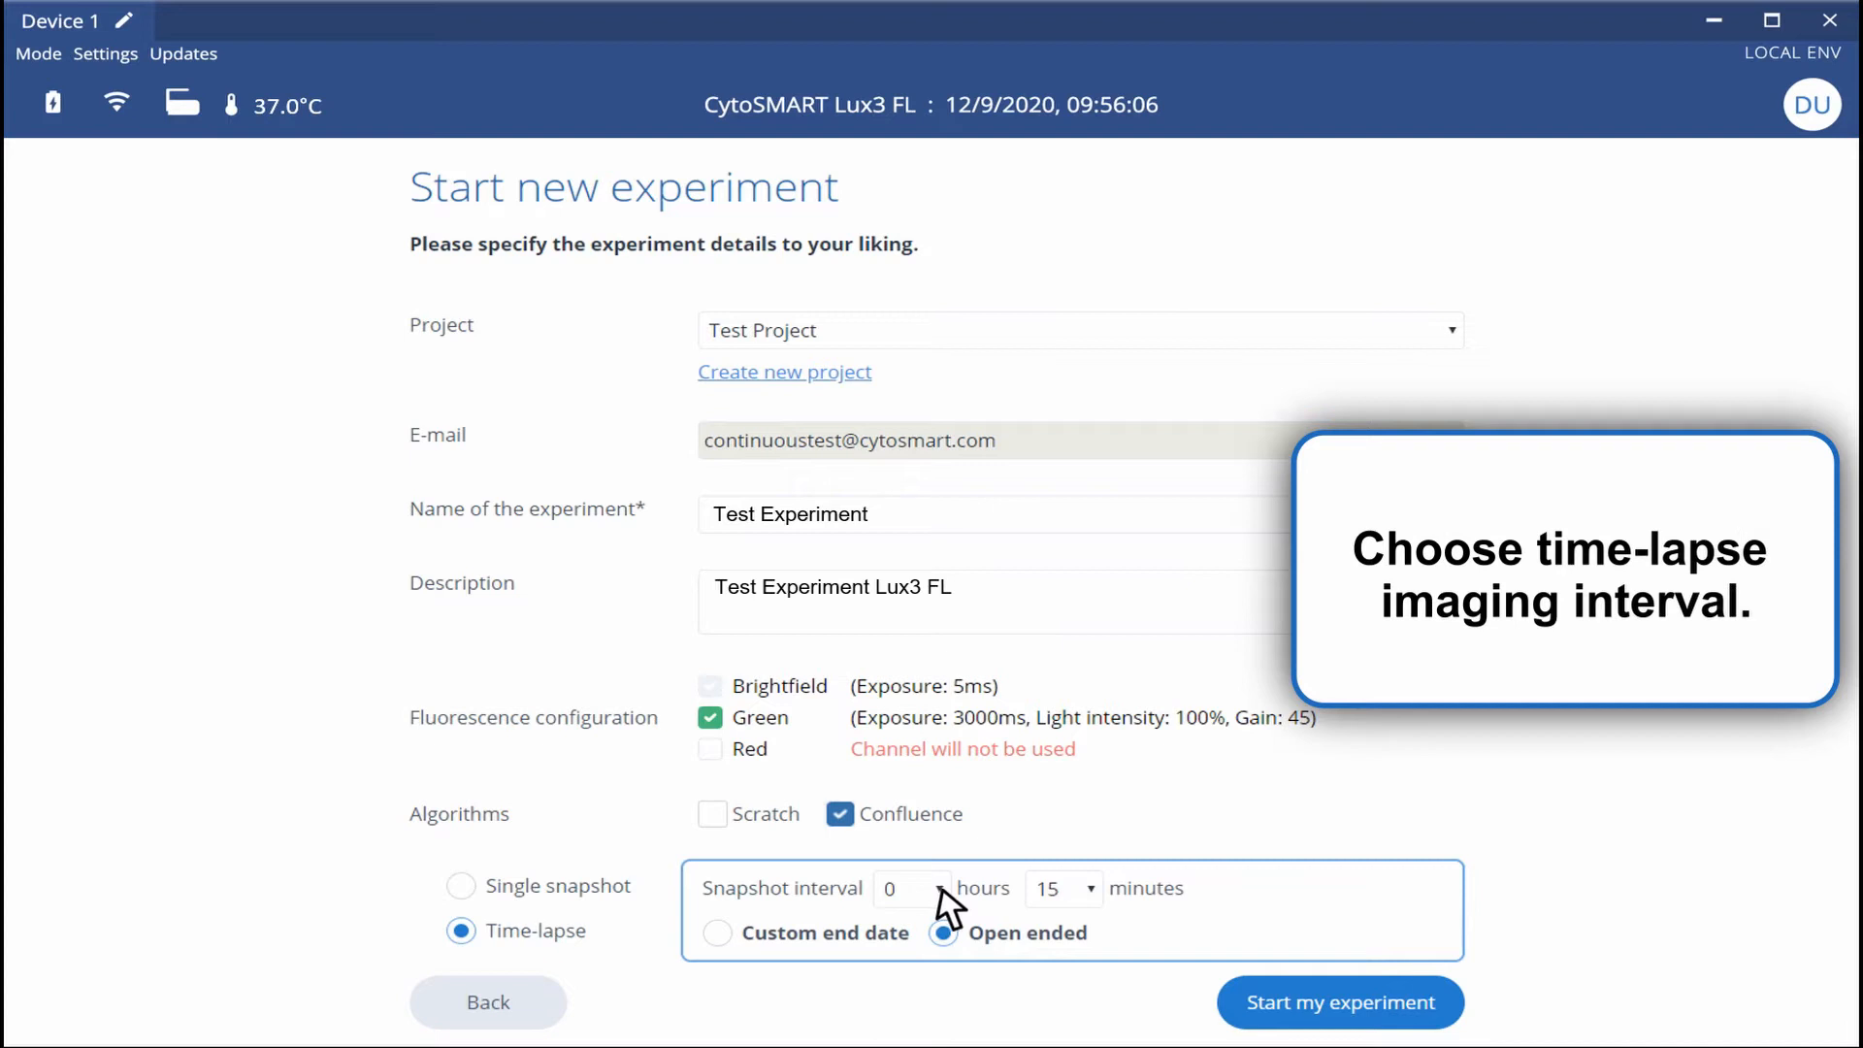
left_click(1060, 889)
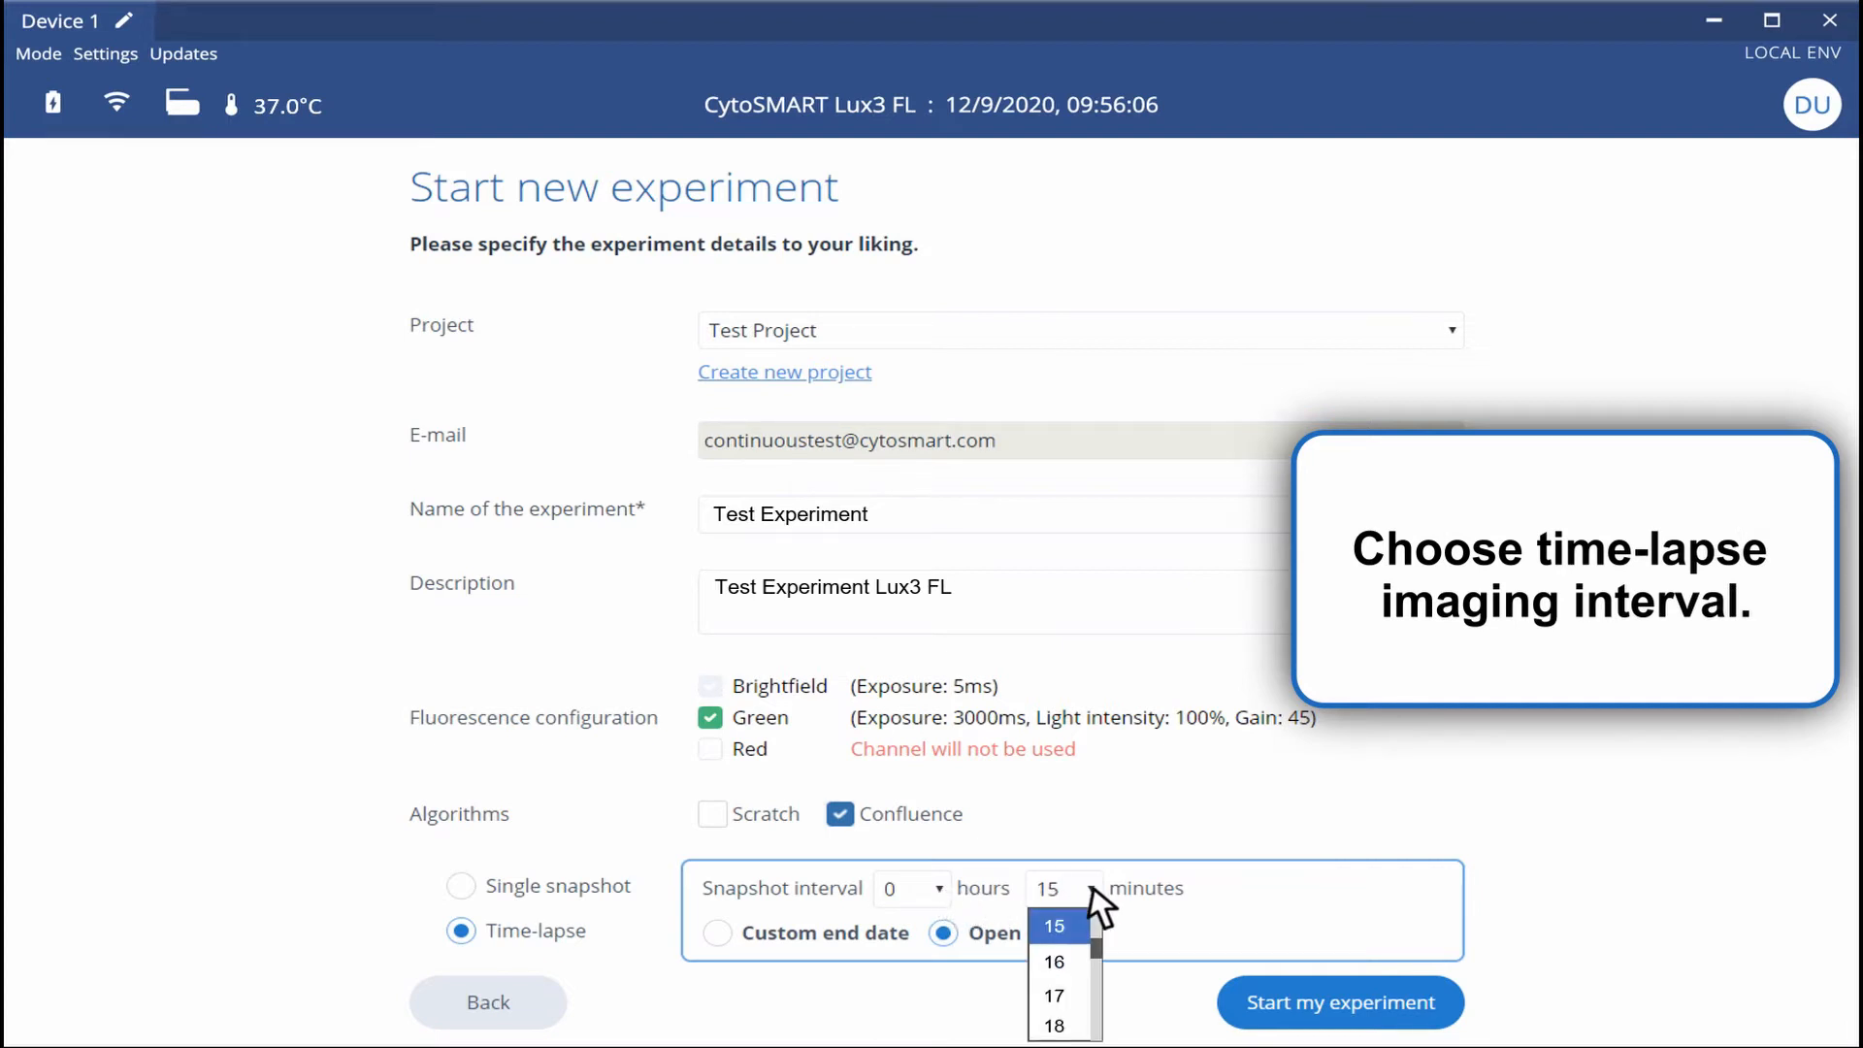
left_click(1052, 926)
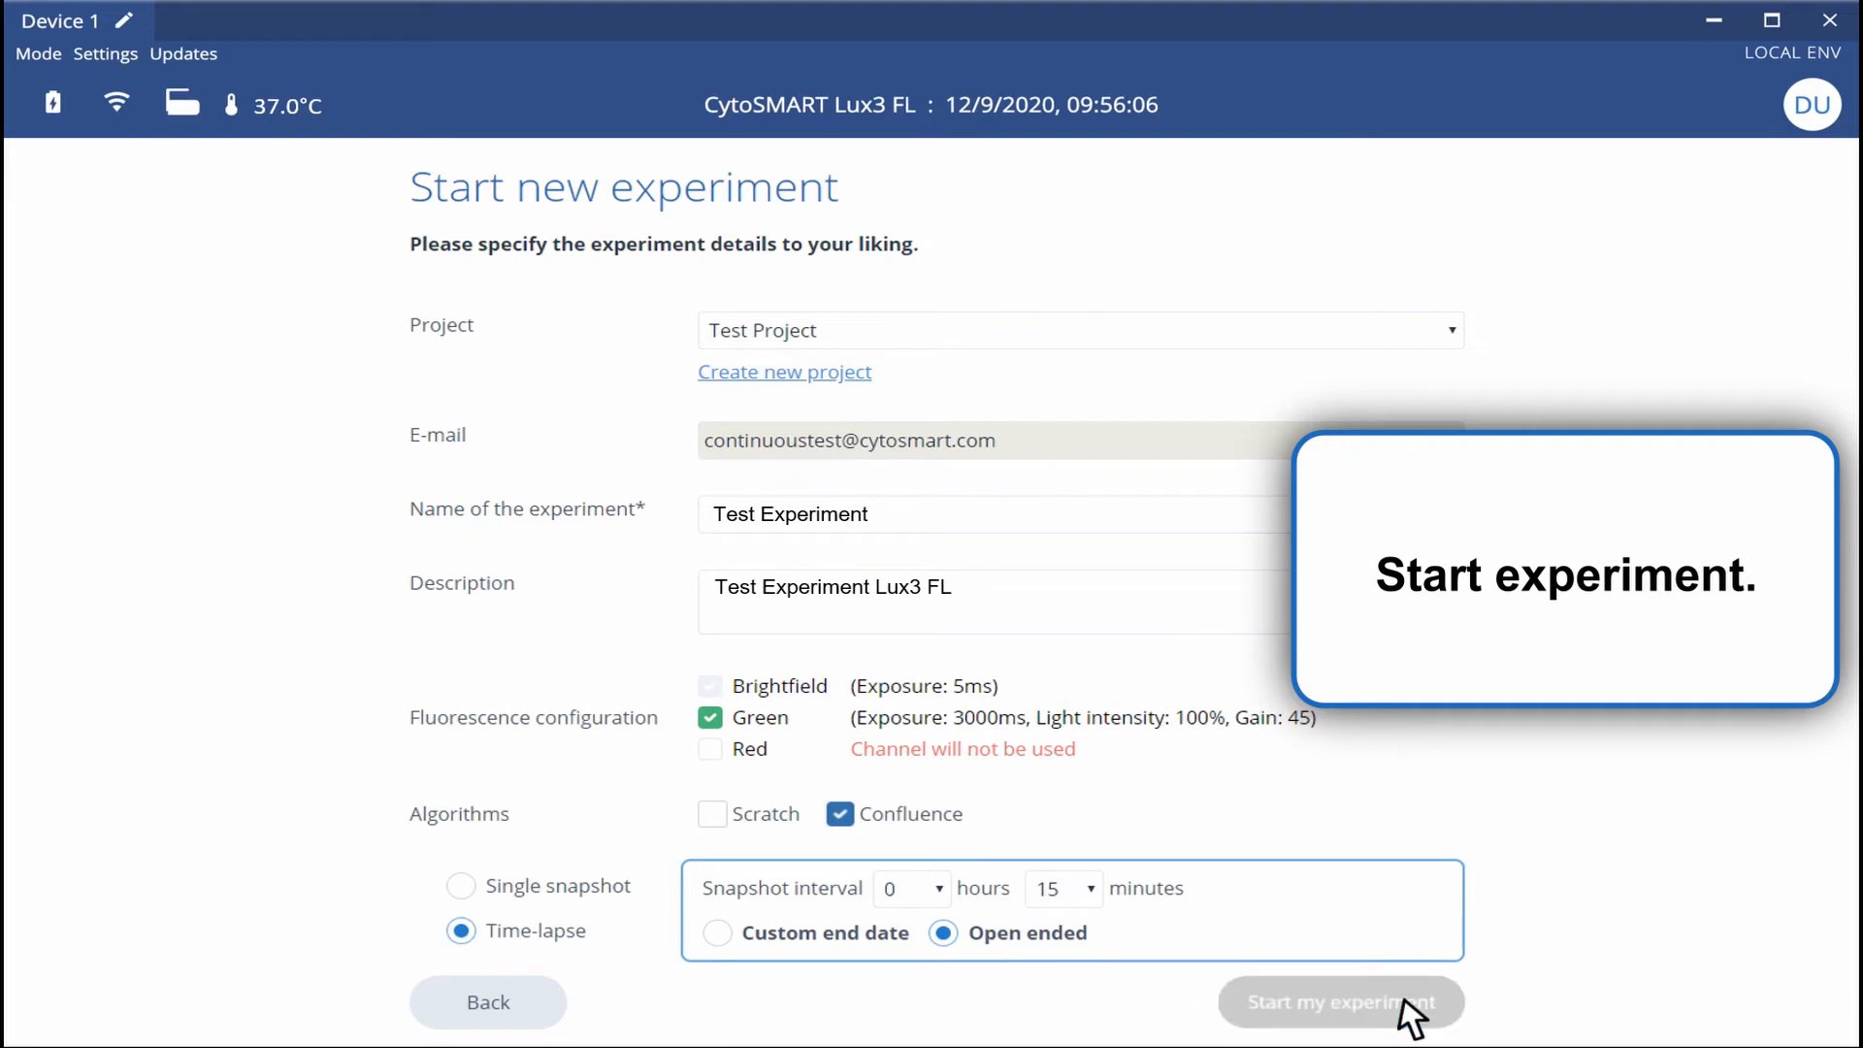
left_click(1339, 1001)
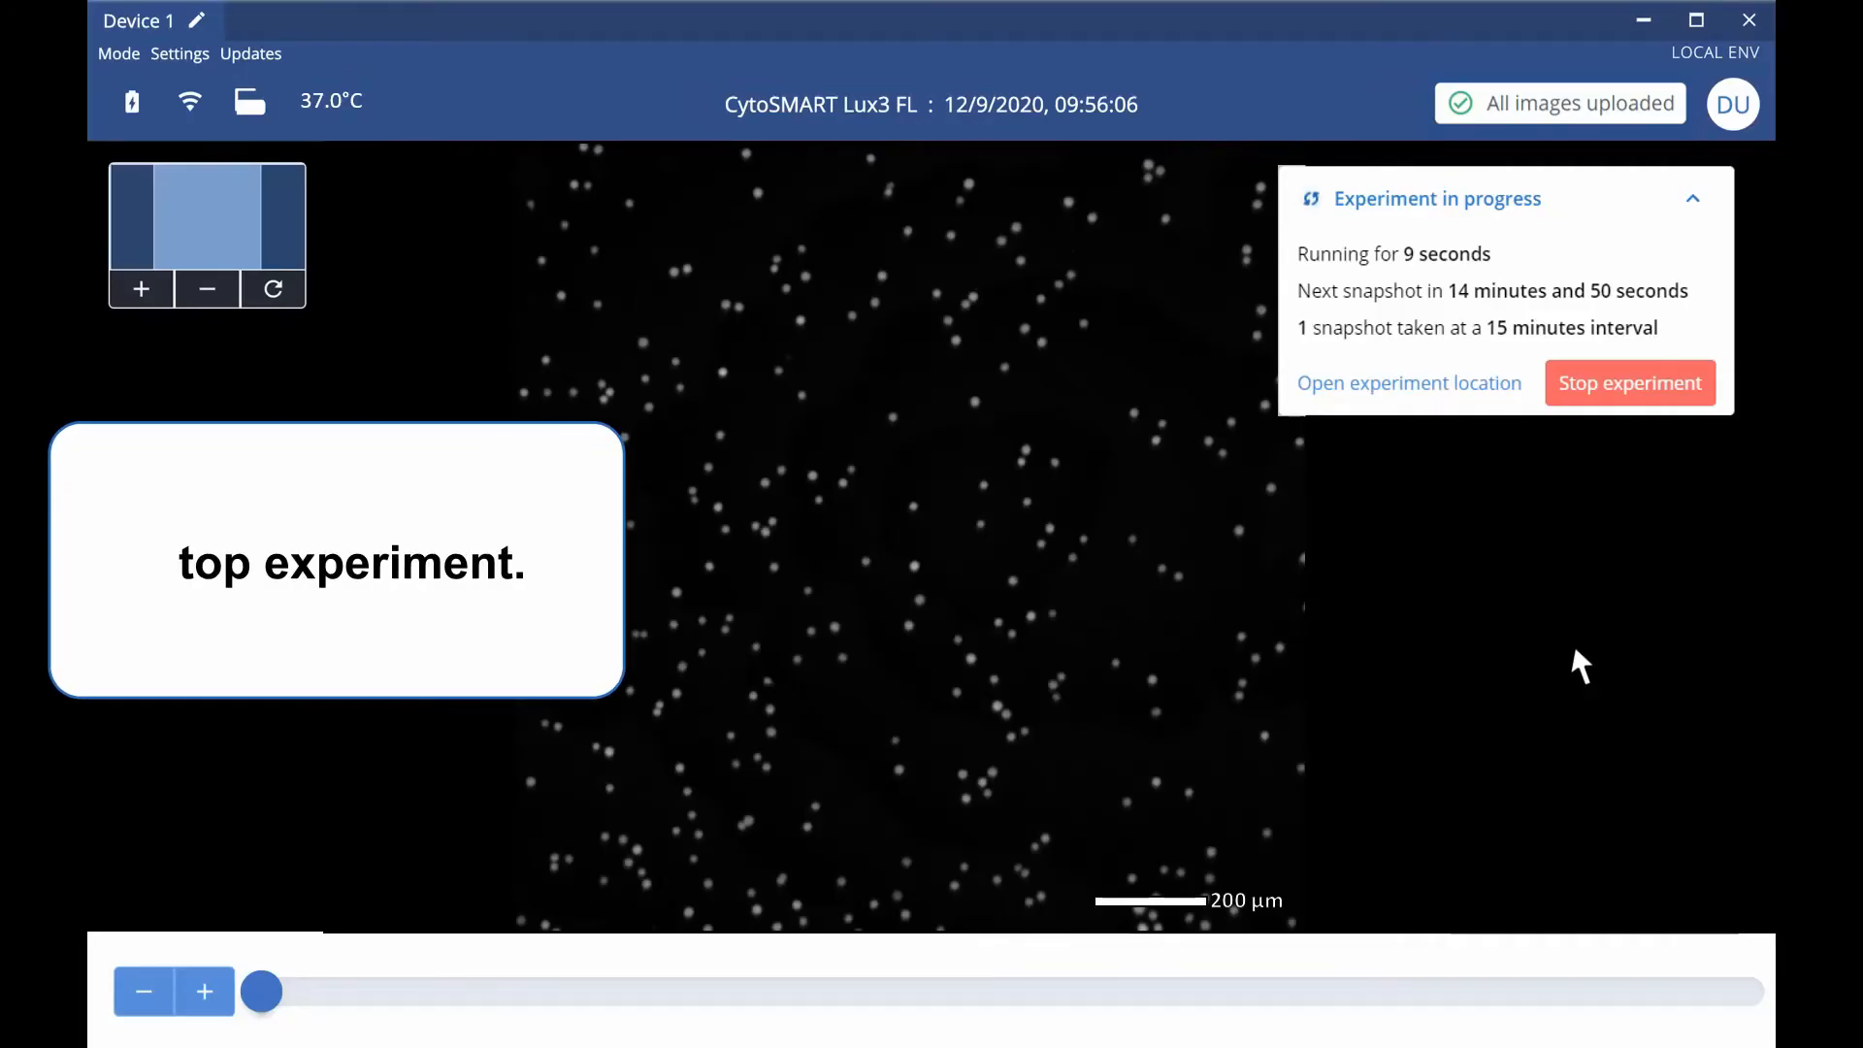
left_click(1629, 382)
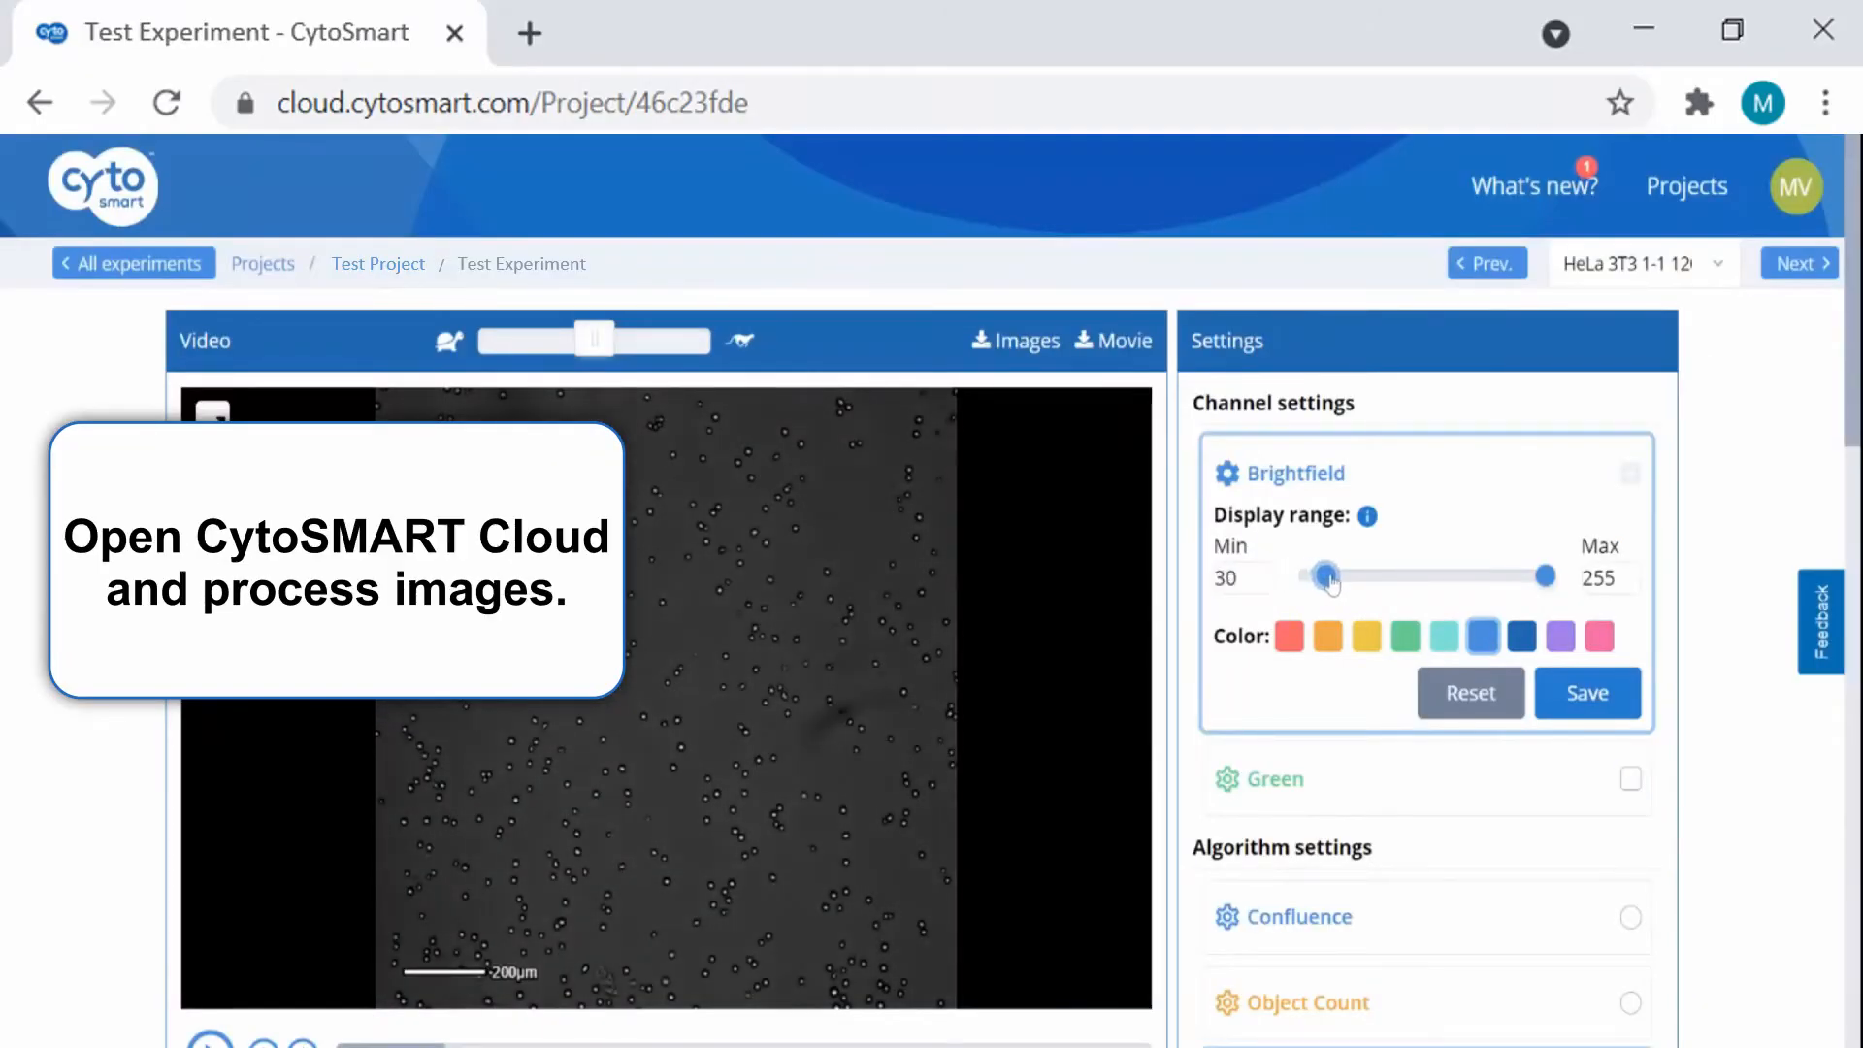
Lower the Brightfield display minimum and pull the Green display maximum down to about 96.
left_click_drag(1545, 576, 1473, 576)
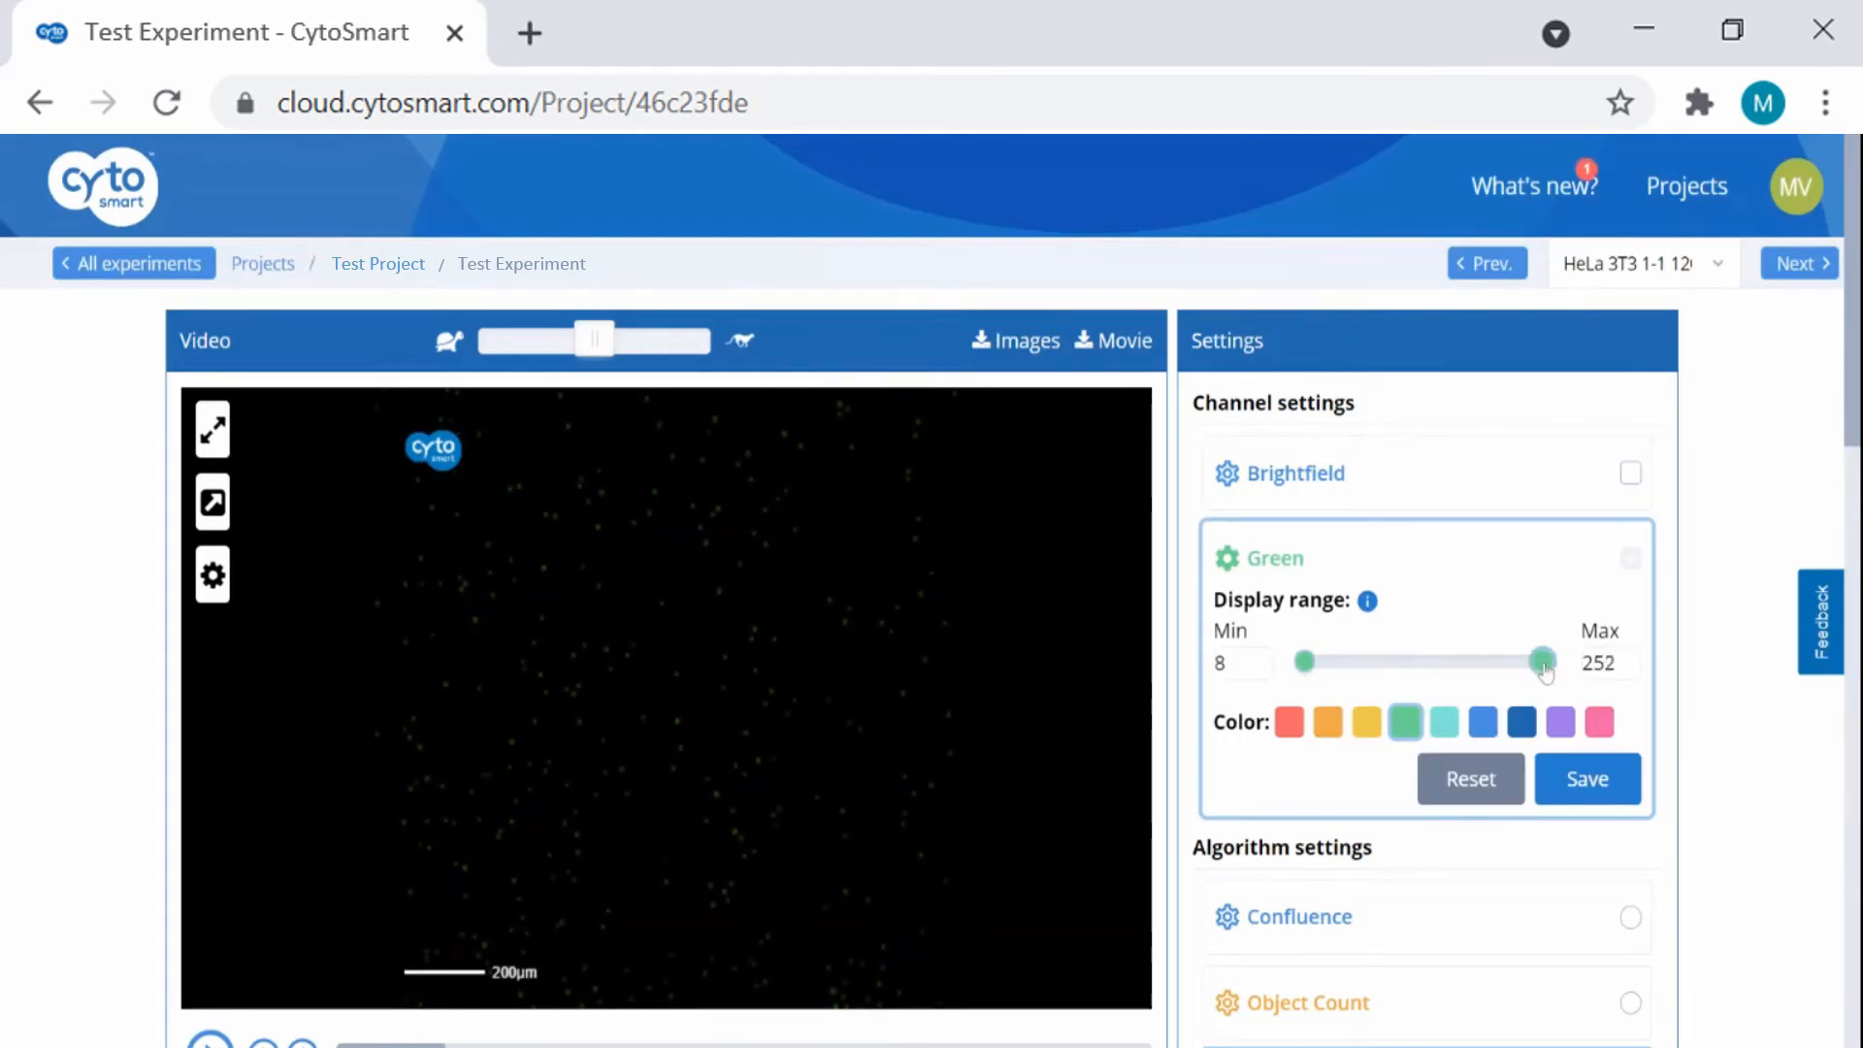
left_click_drag(1541, 662, 1390, 661)
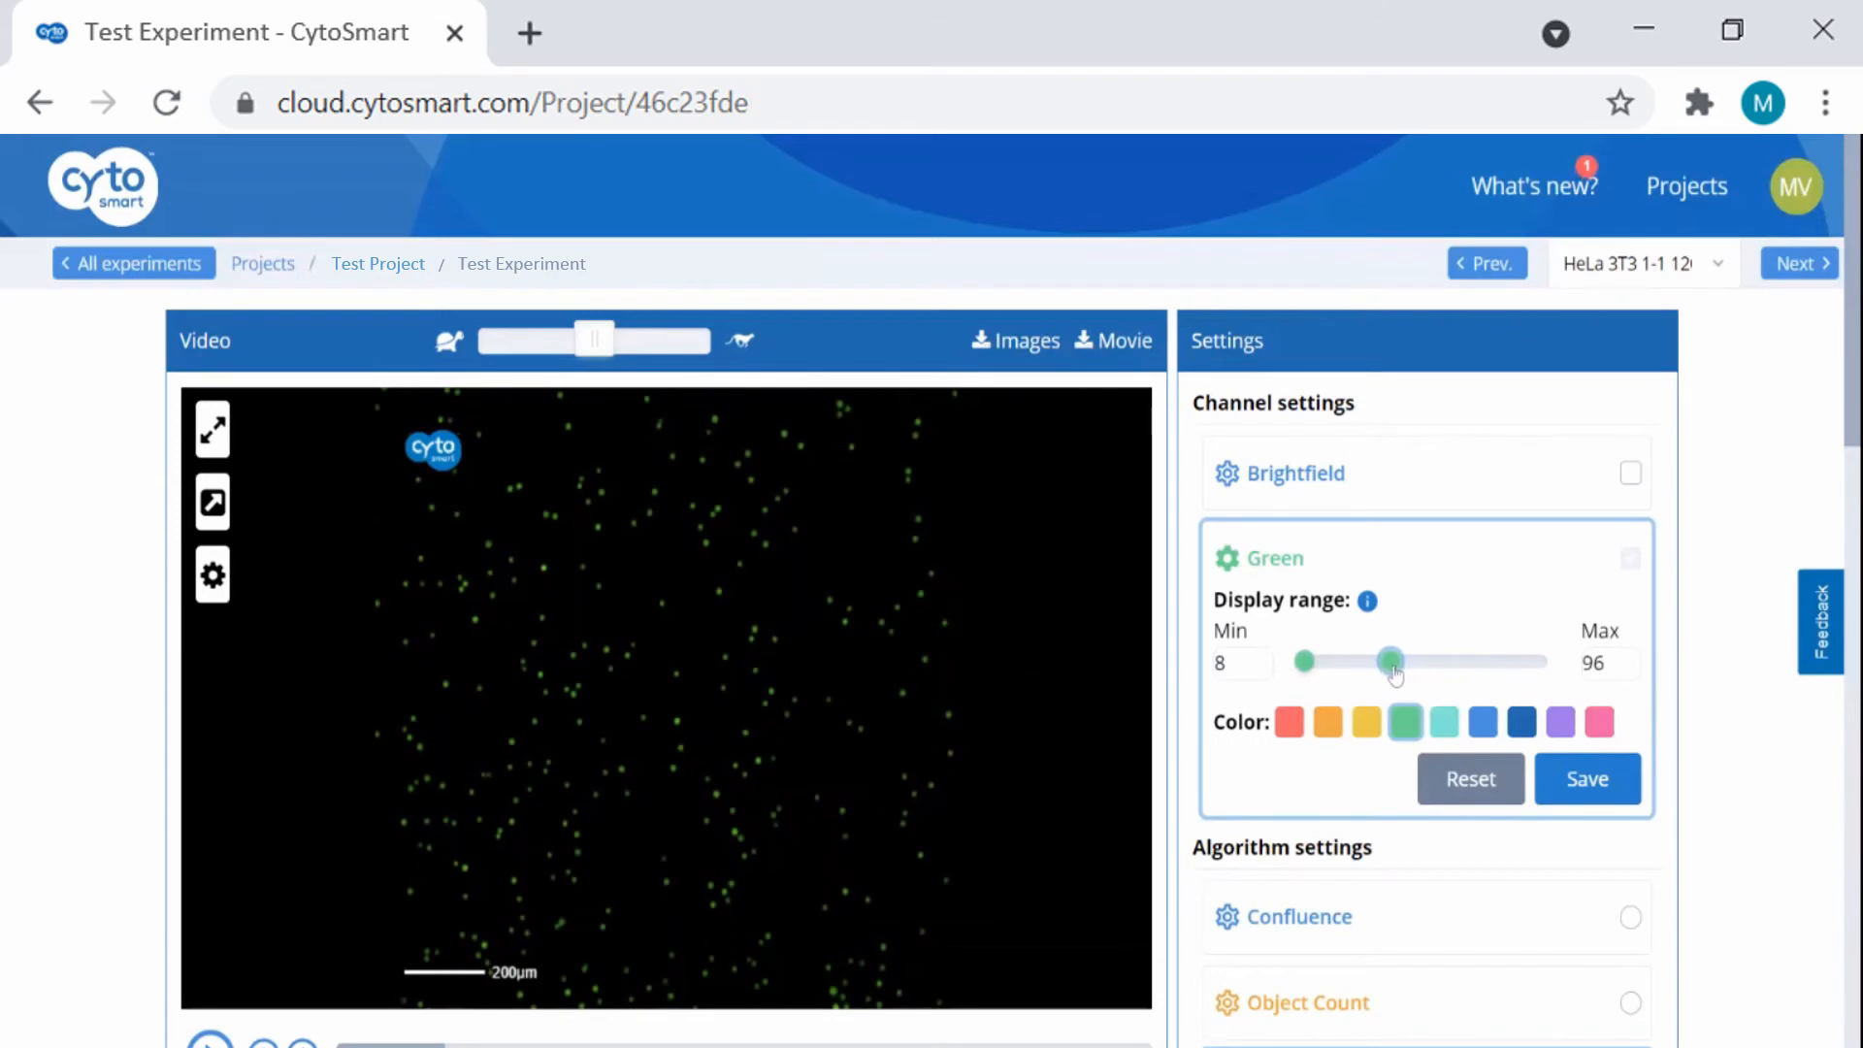
left_click_drag(1391, 662, 1361, 661)
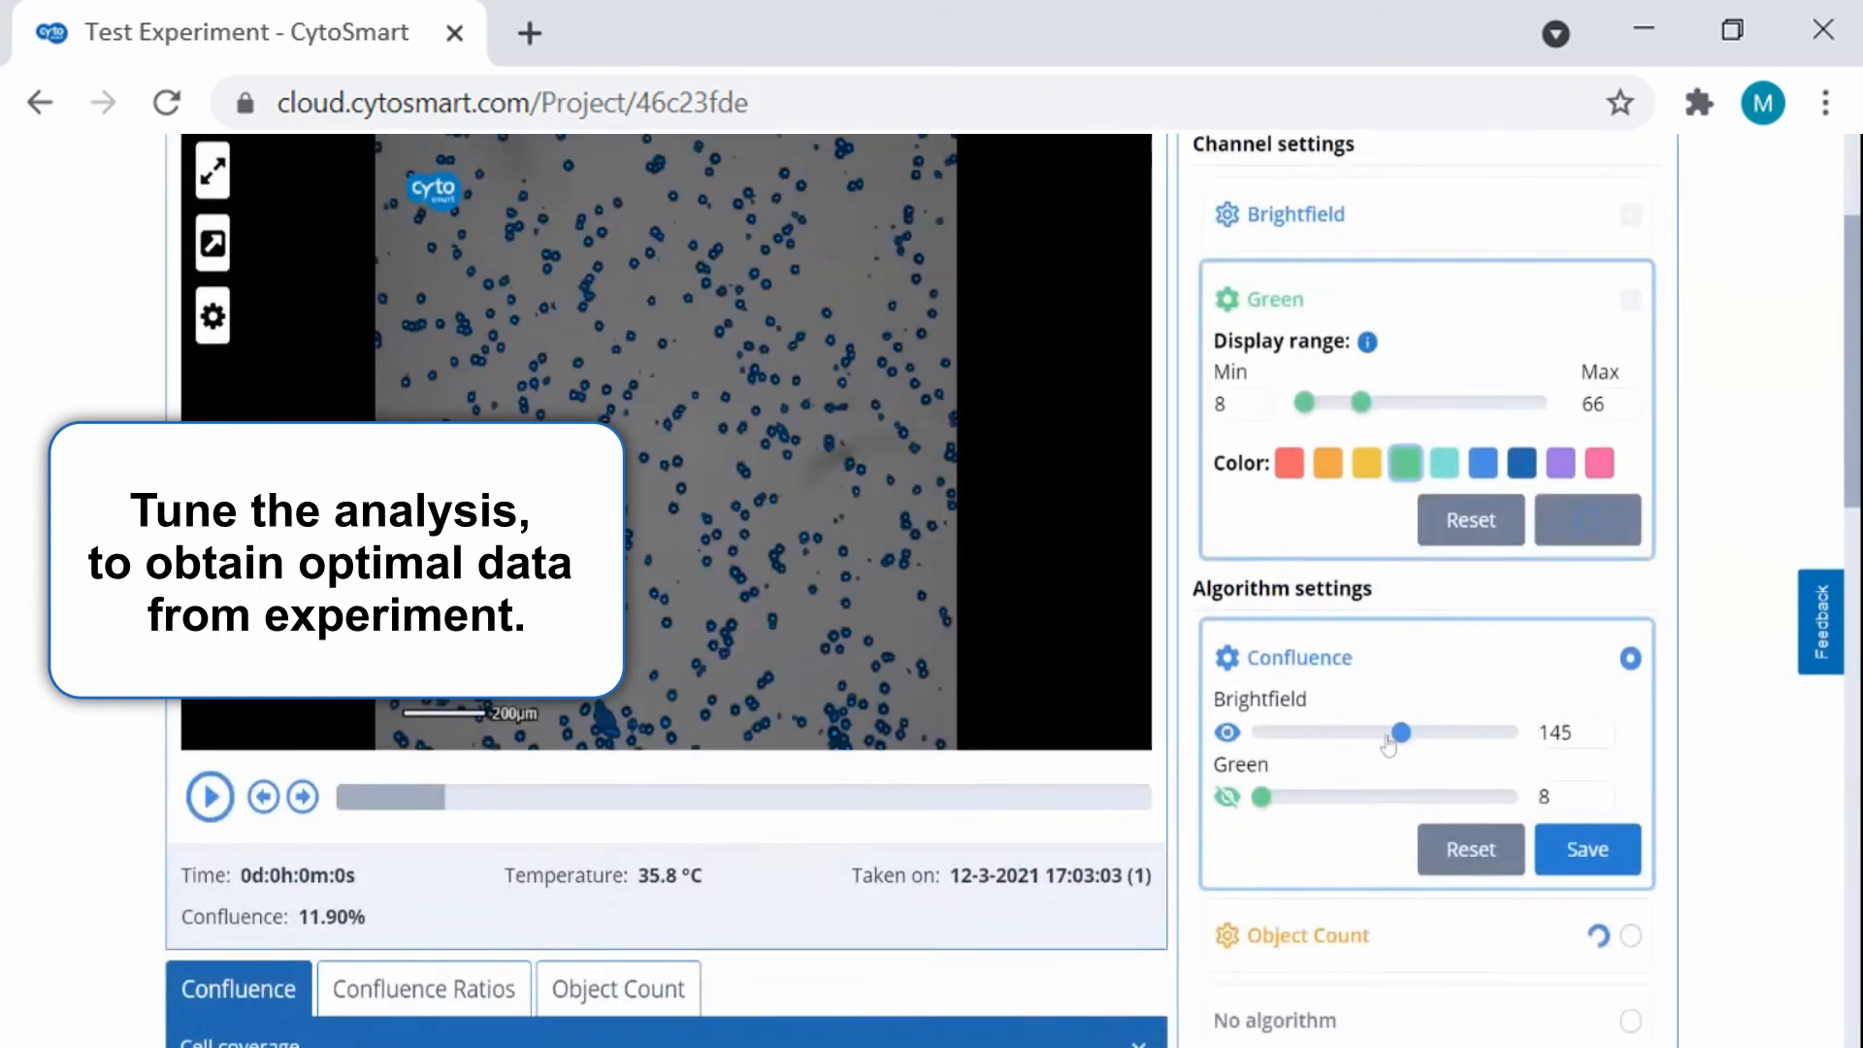
Raise the Brightfield confluence threshold to 163, hide its overlay, and test the Green slider.
left_click_drag(1399, 731, 1413, 731)
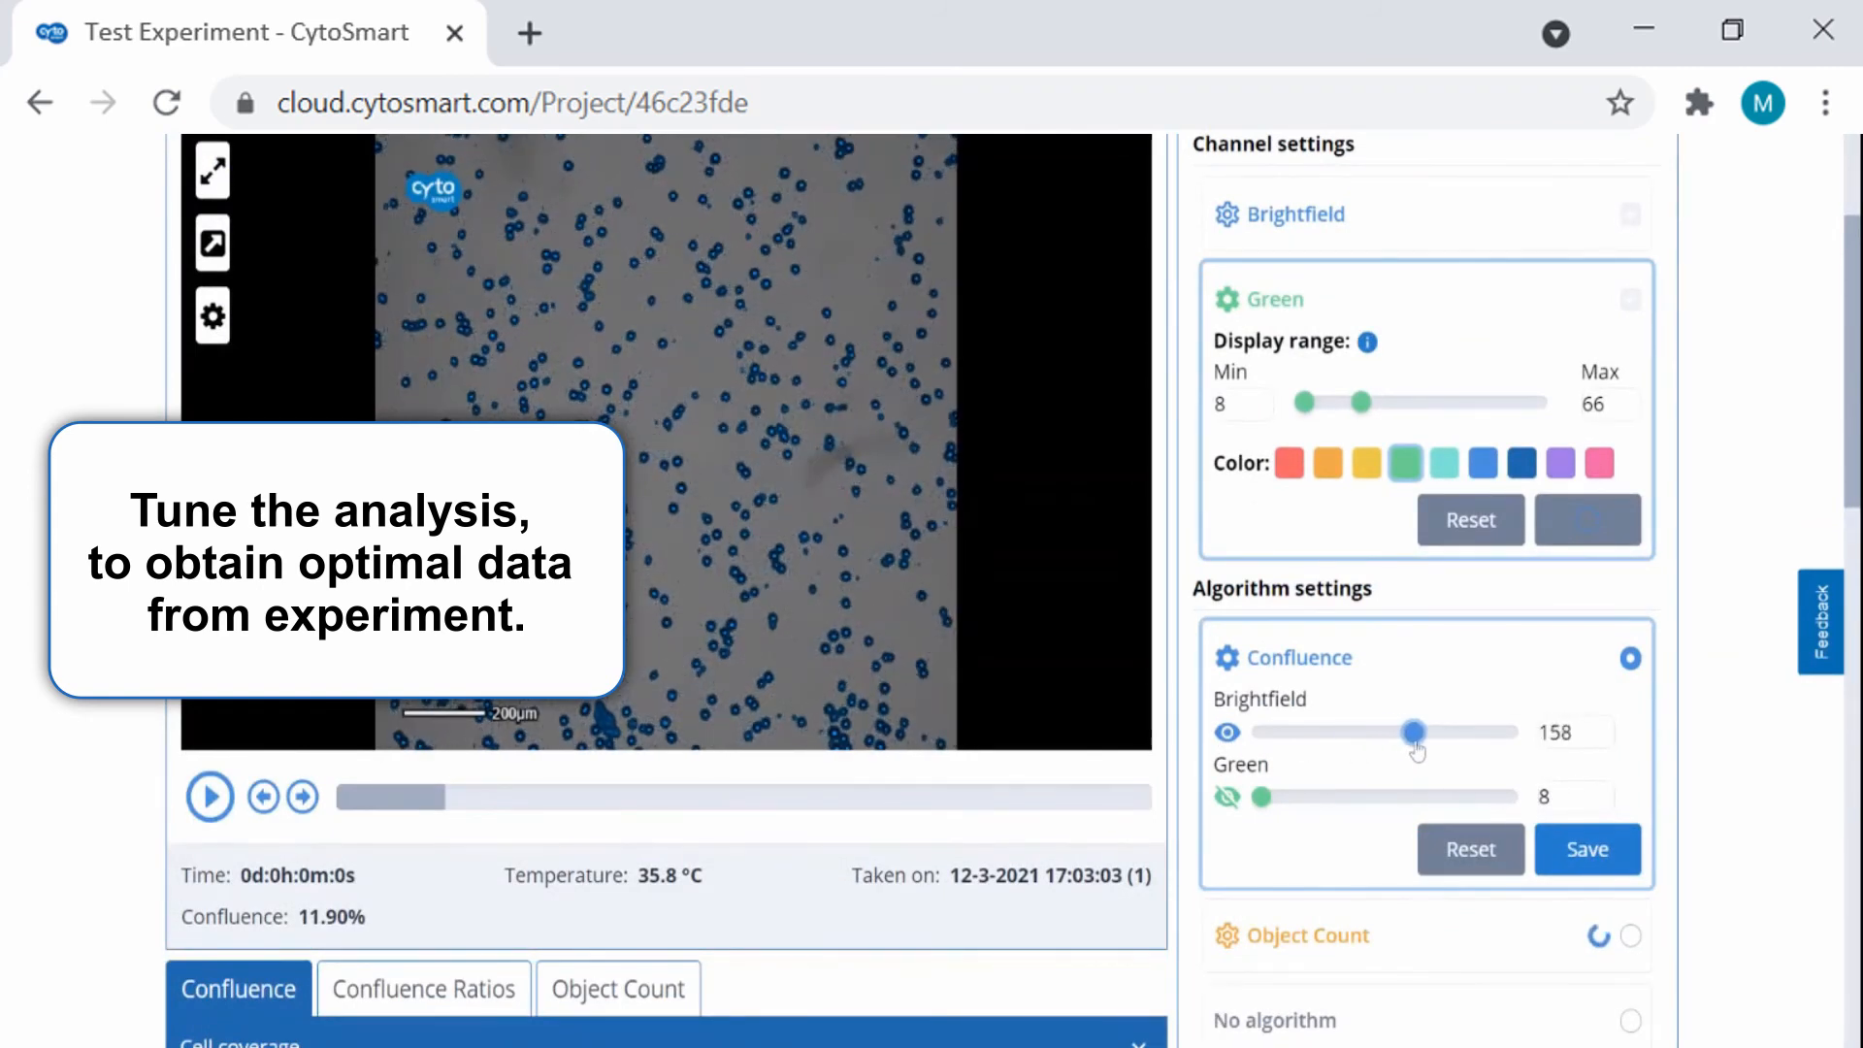
left_click_drag(1406, 731, 1425, 731)
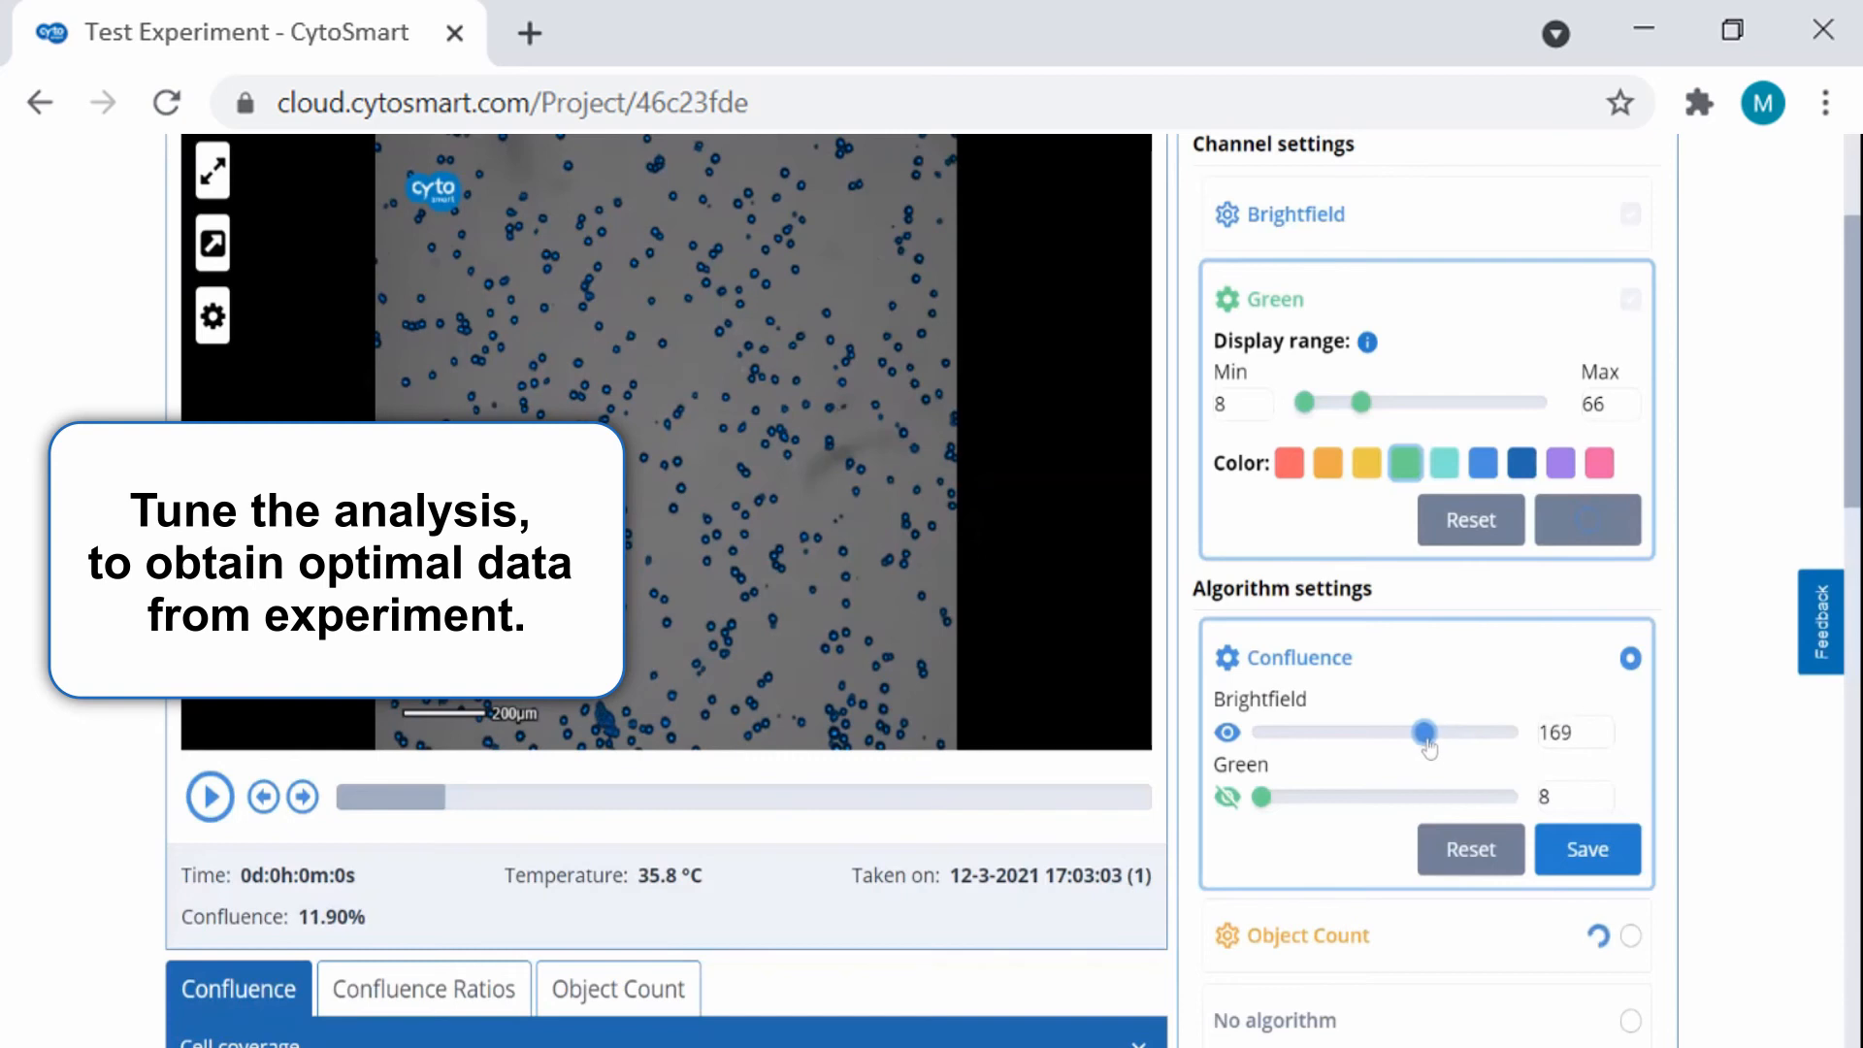
left_click(1587, 848)
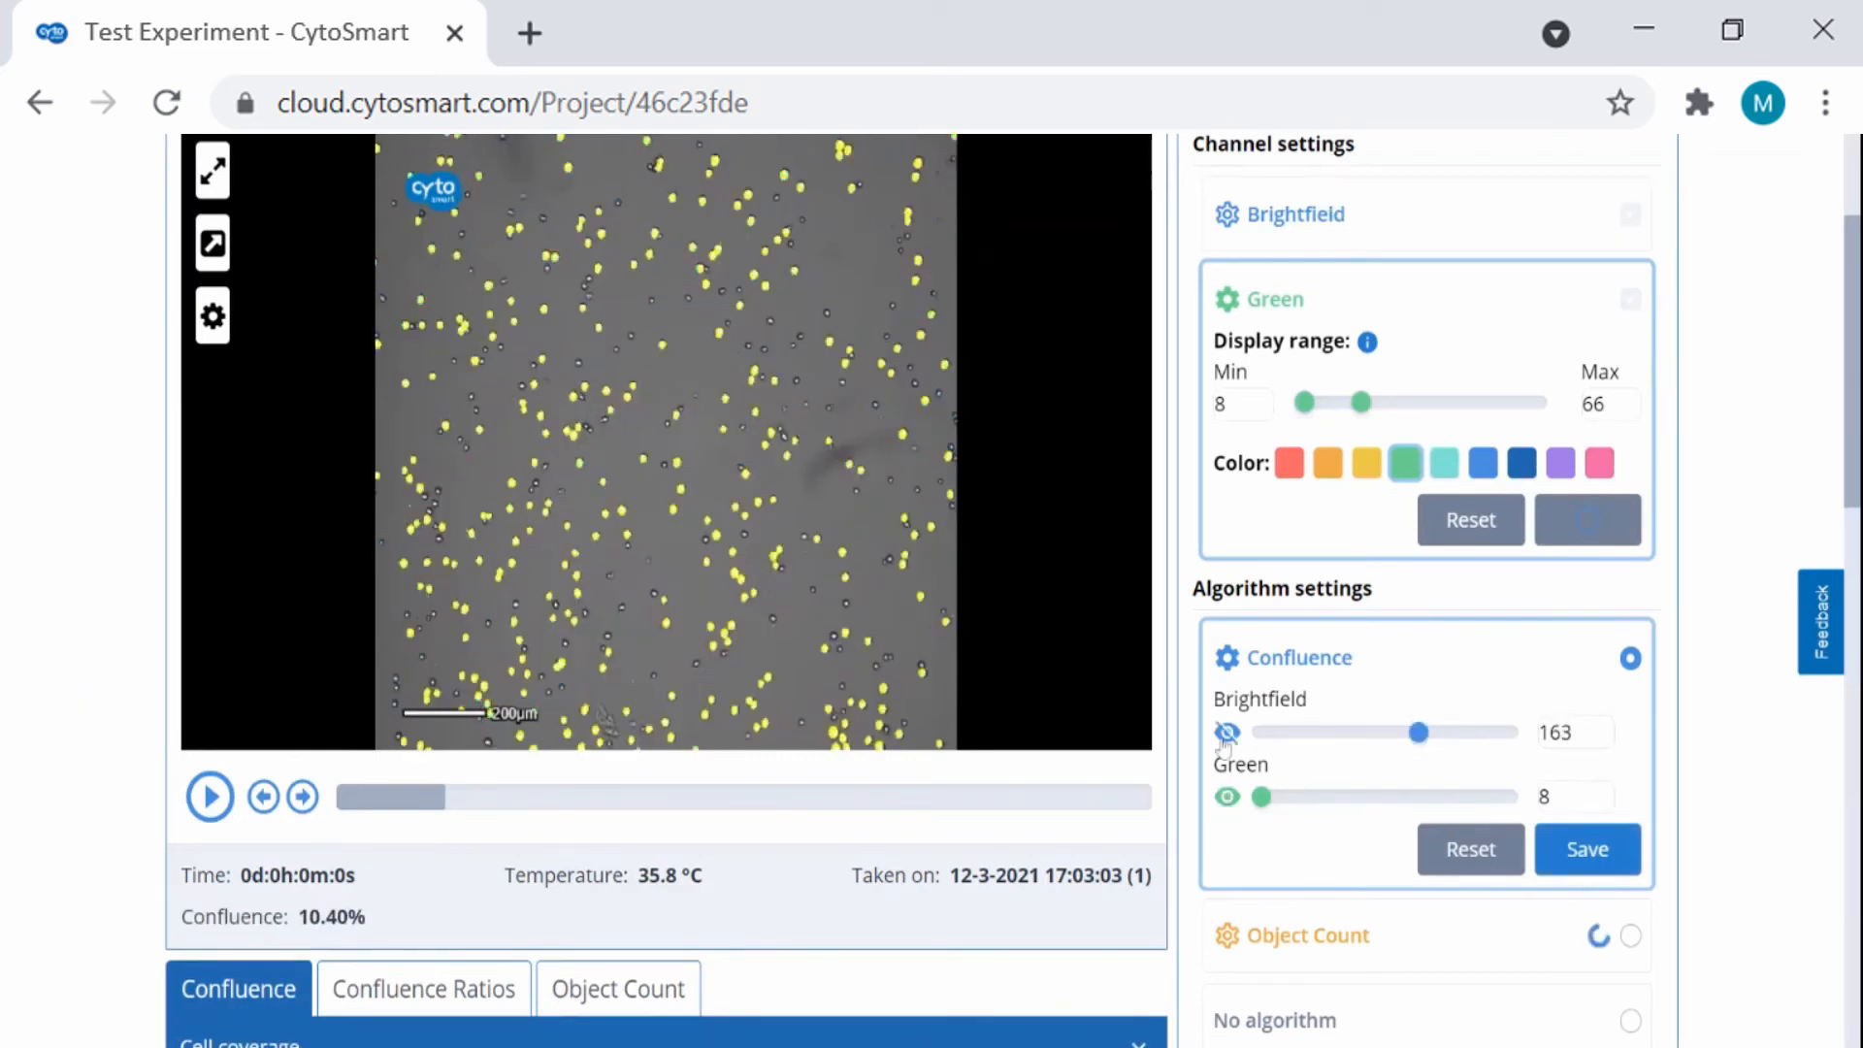
left_click_drag(1261, 796, 1349, 796)
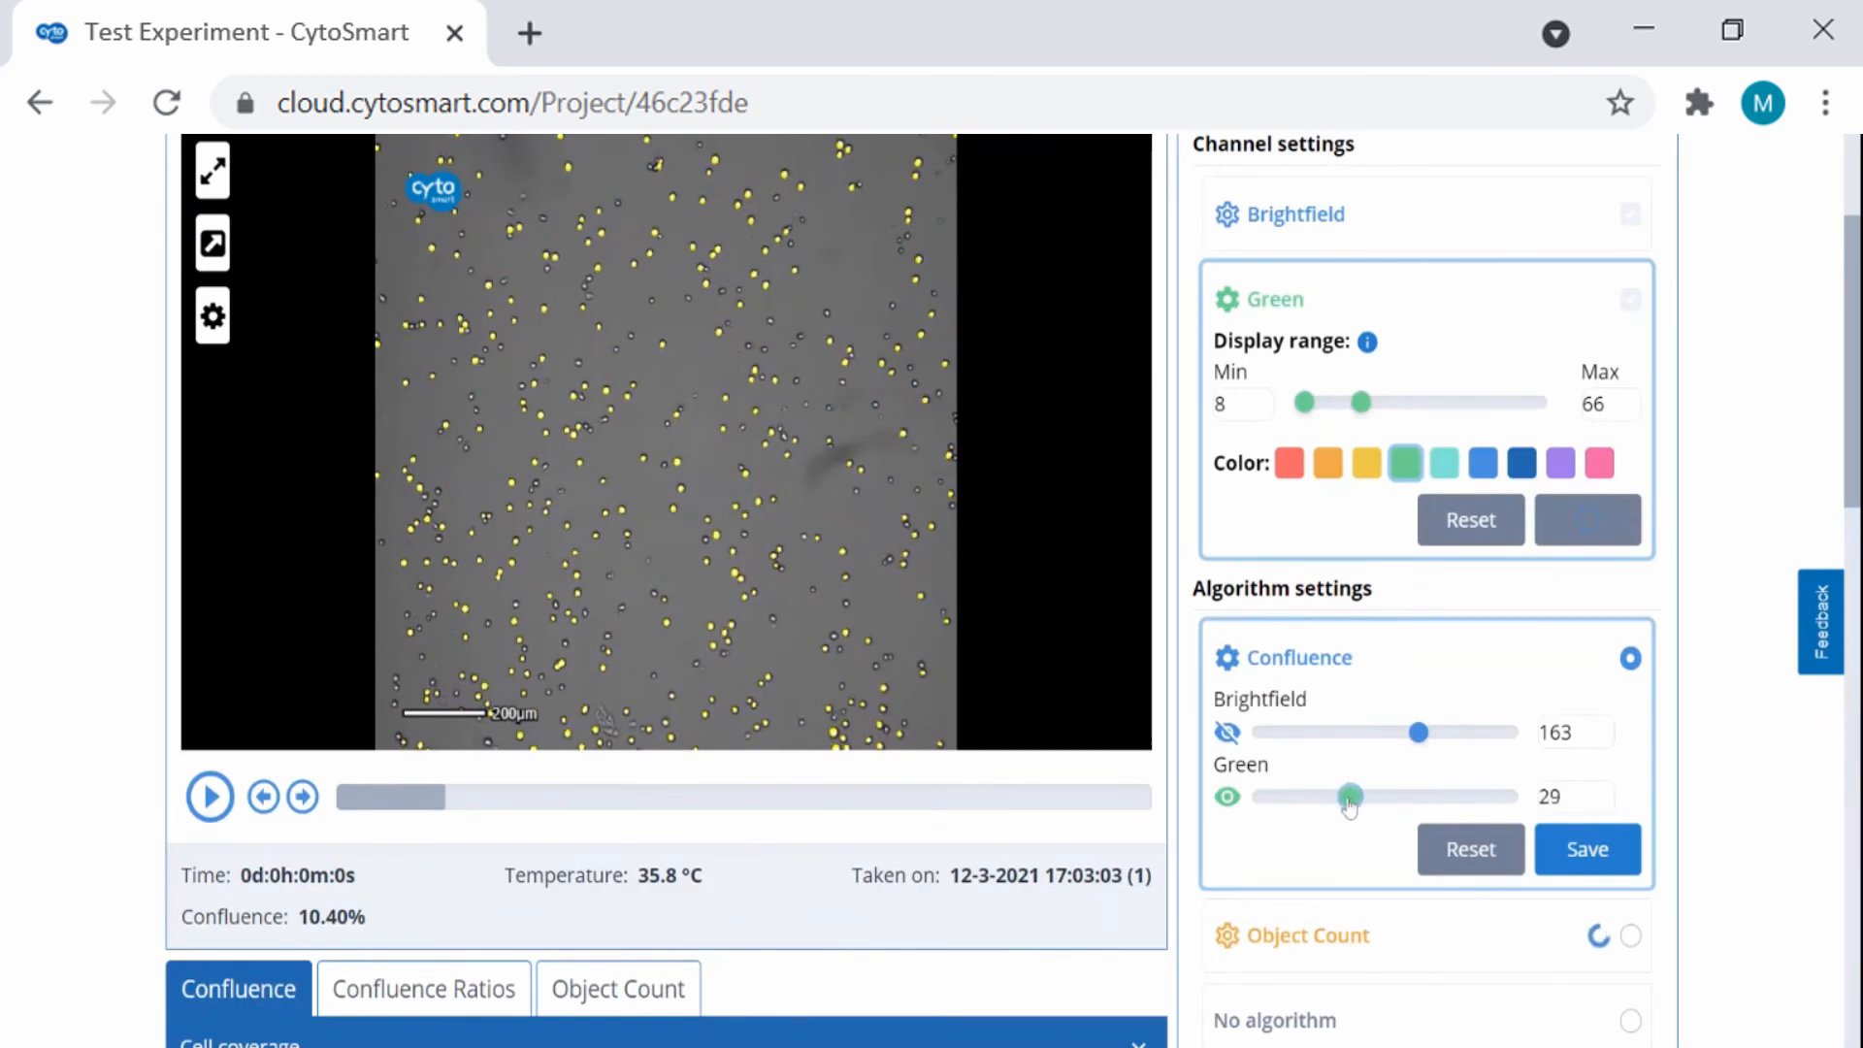
left_click_drag(1348, 796, 1261, 796)
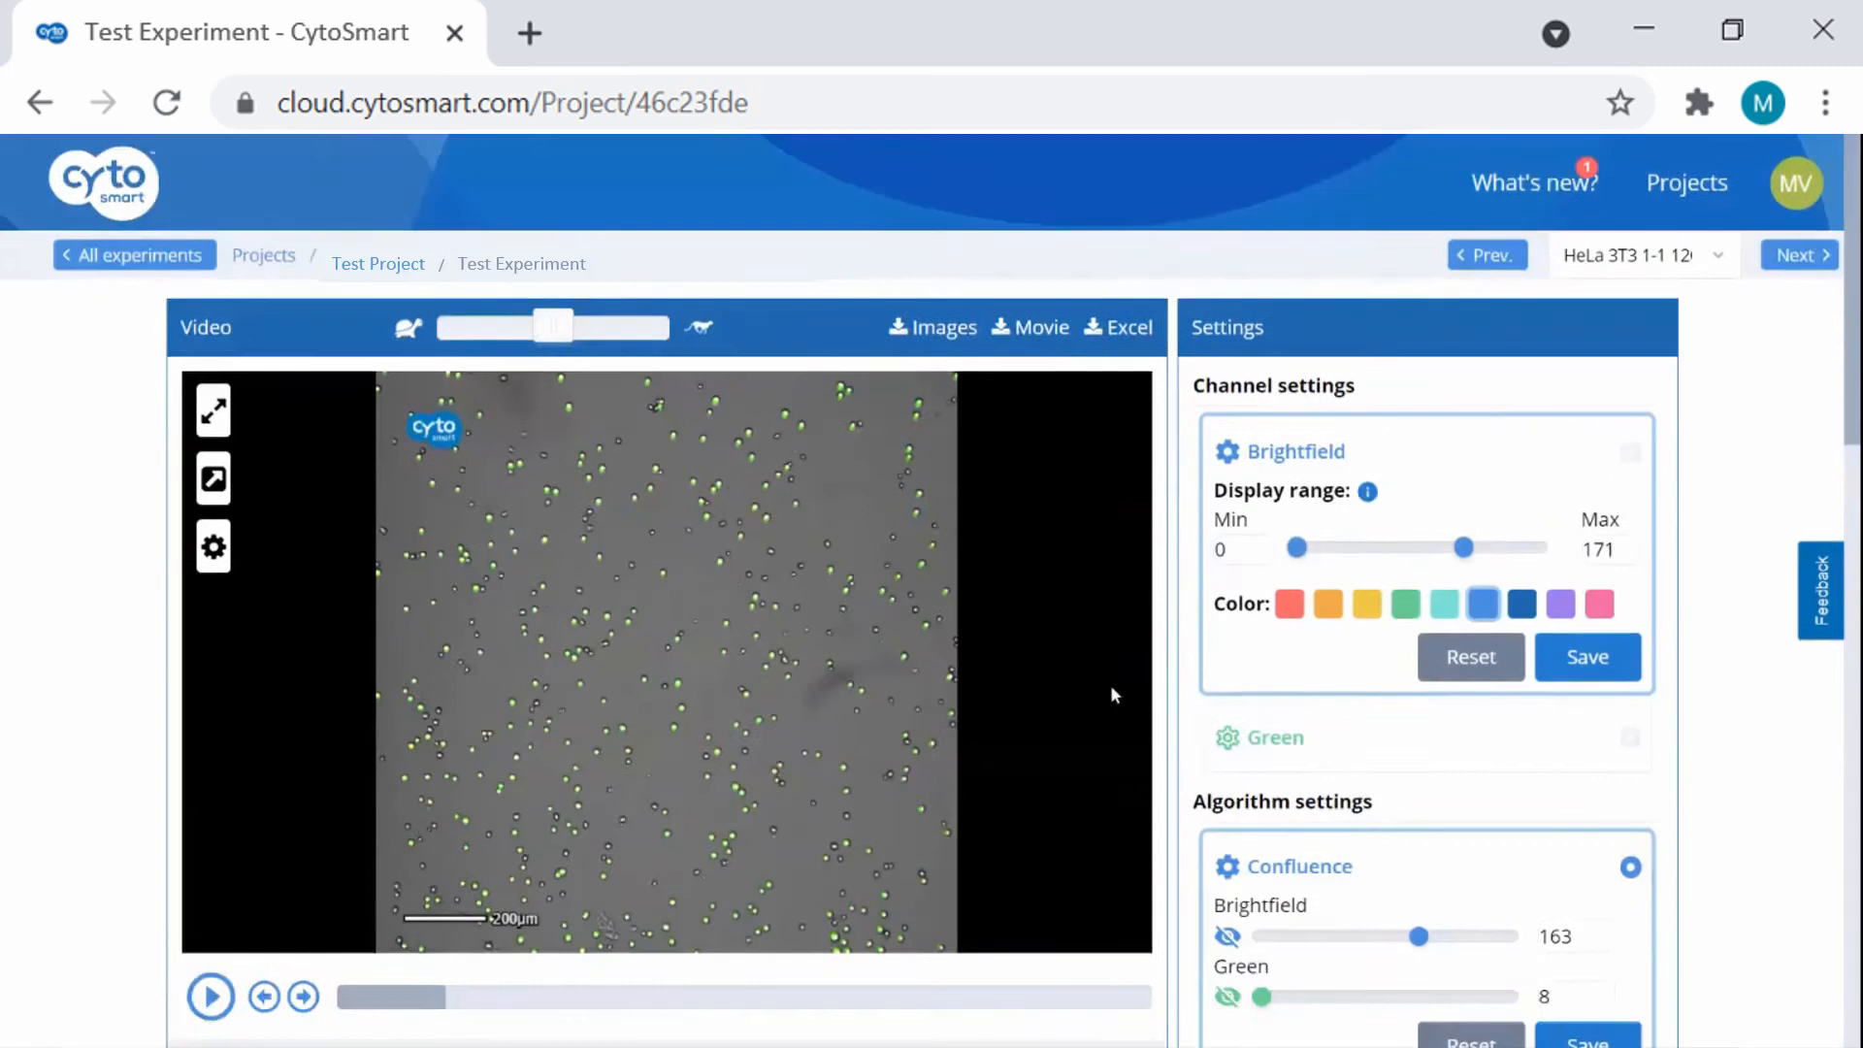
left_click(1028, 327)
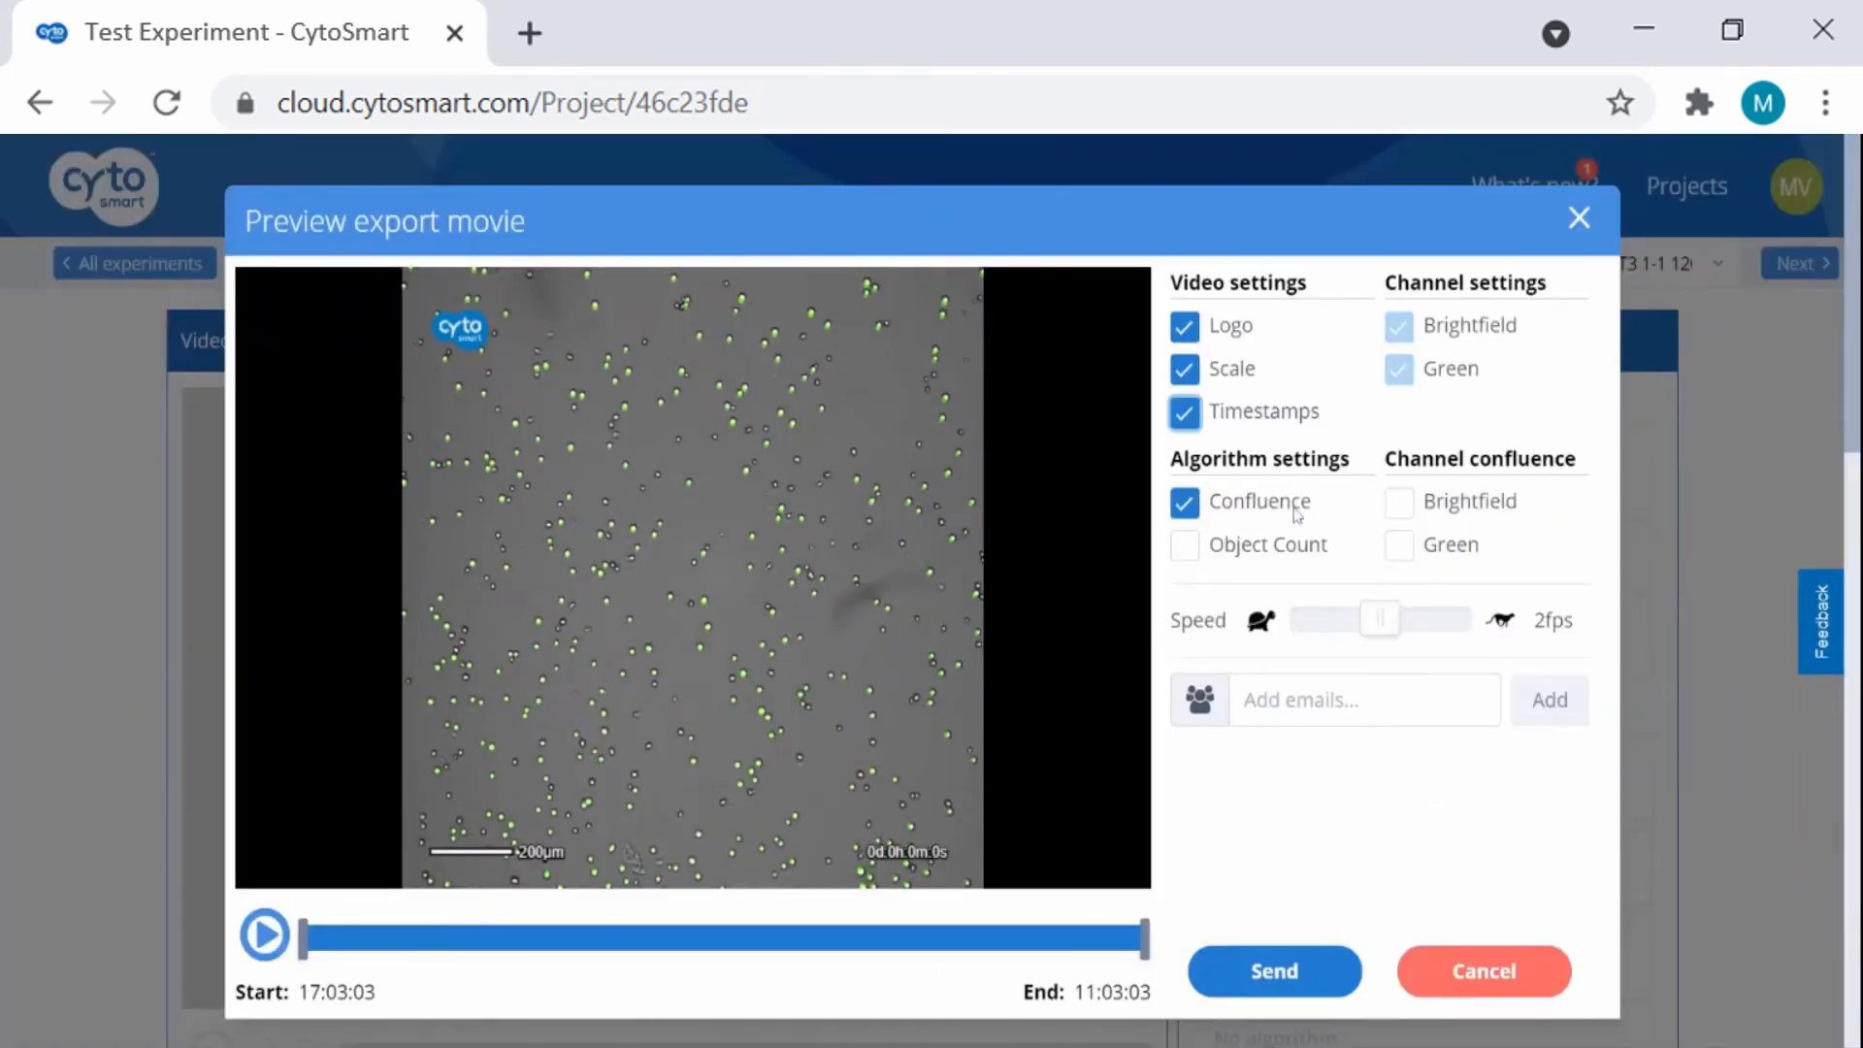
left_click_drag(1379, 618, 1467, 618)
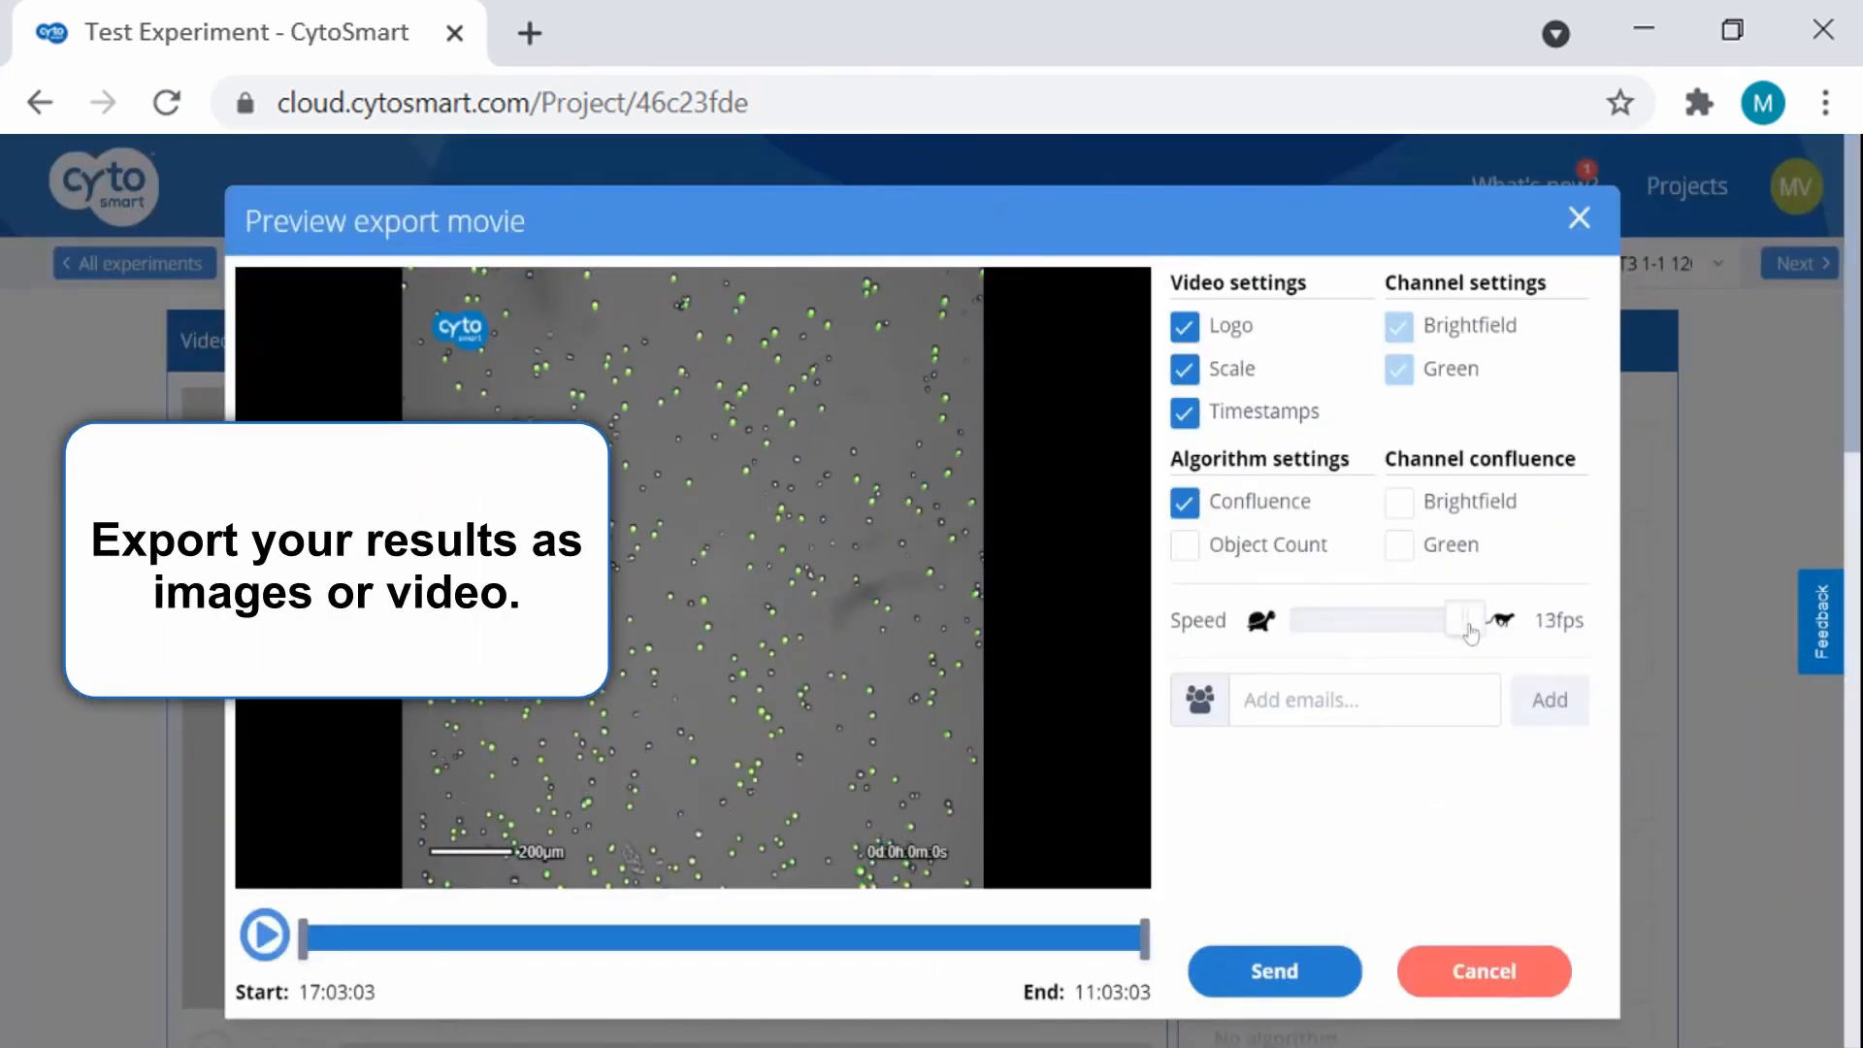
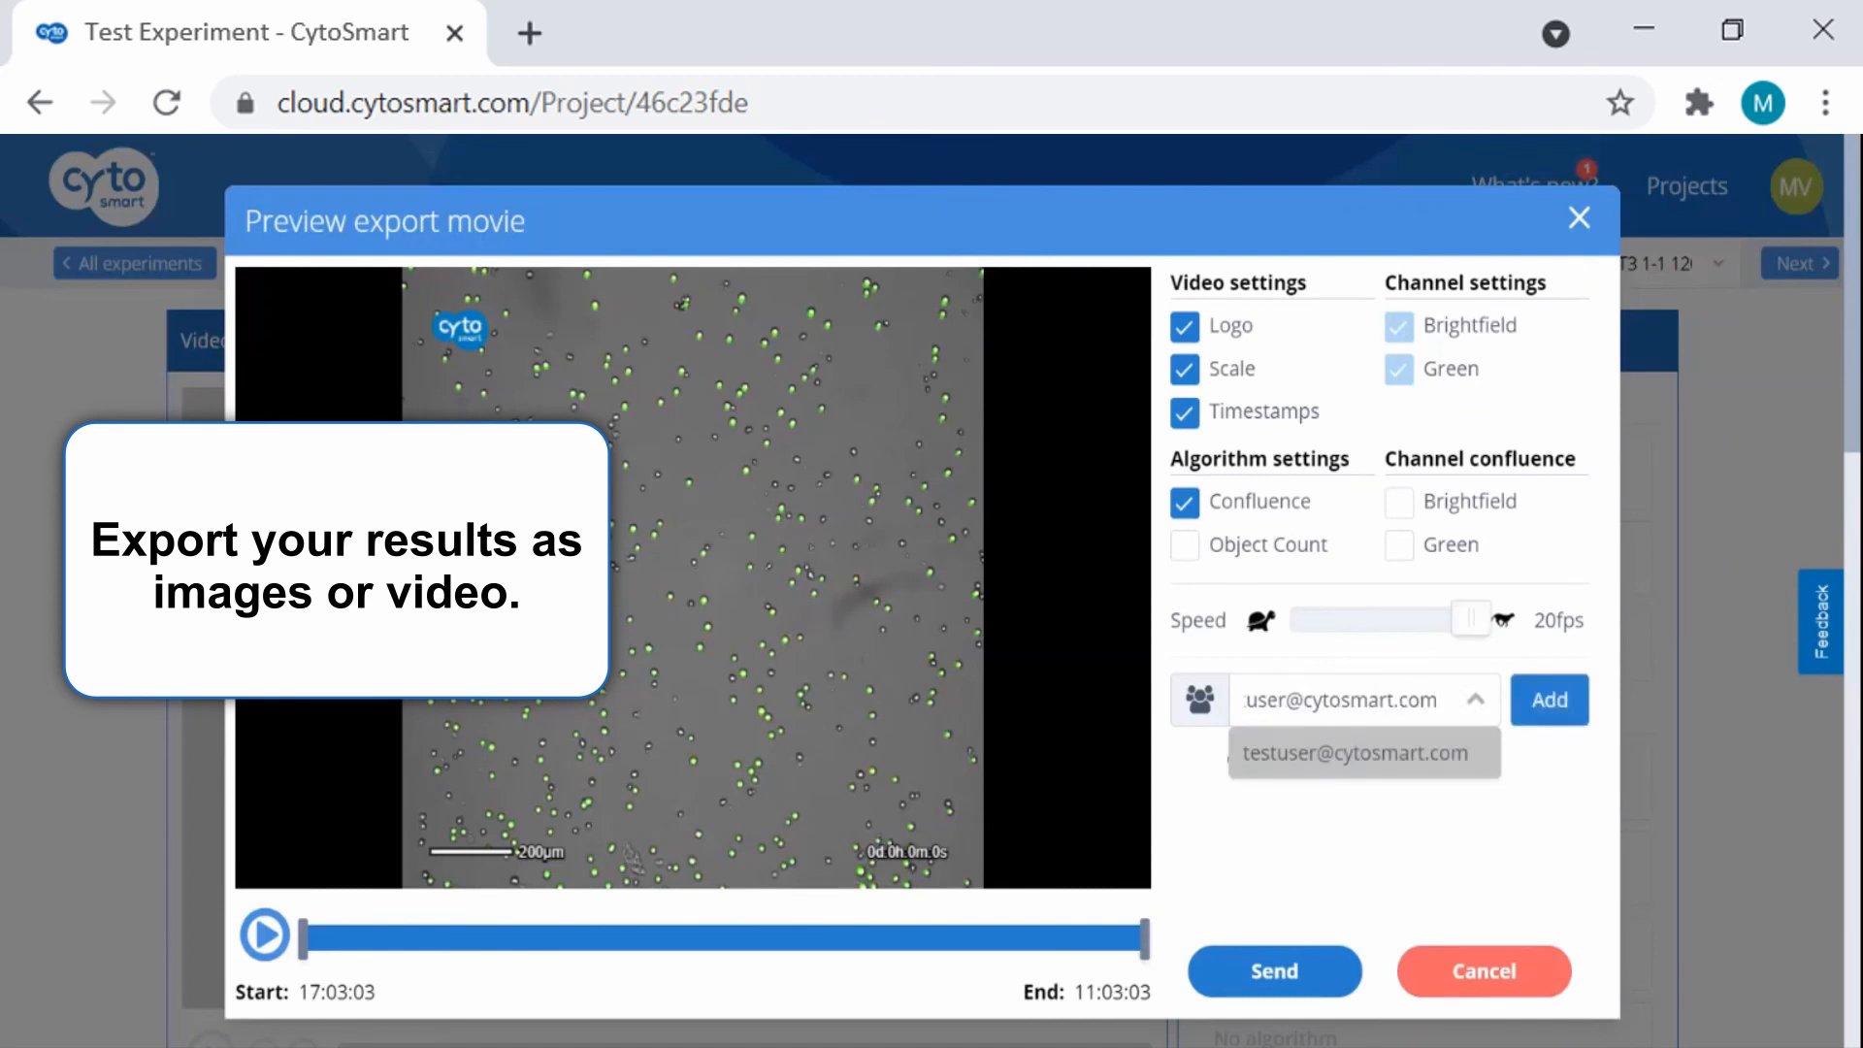